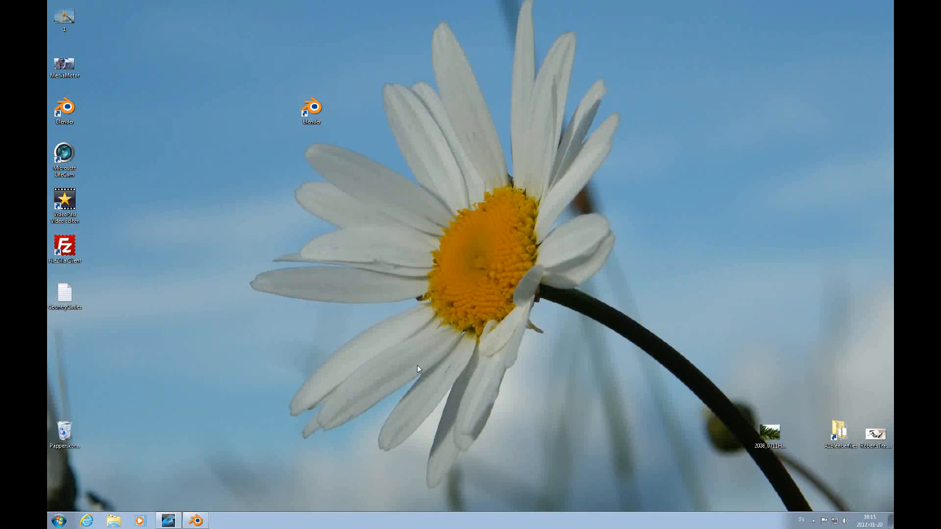
Step: Launch Blender and load DepthOfFieldTopic2.blend with the monkey-head row and focus markers
click(195, 519)
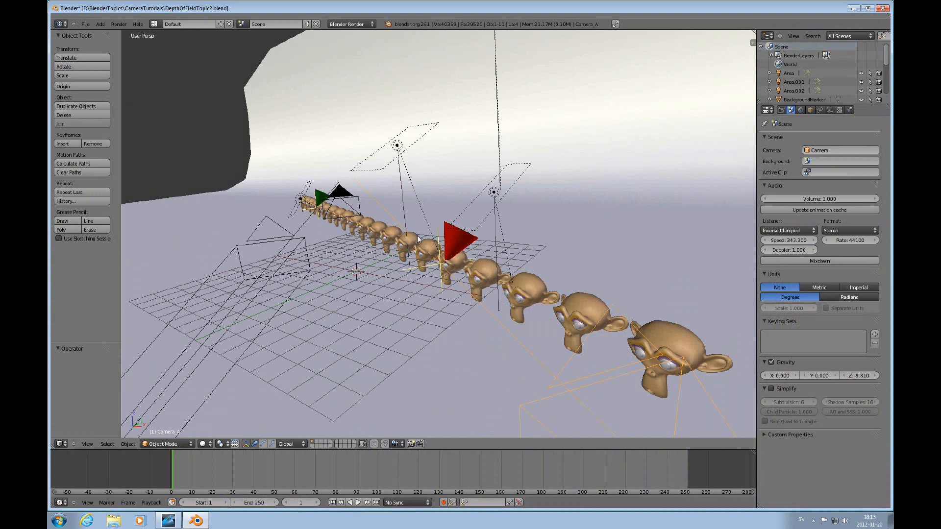
mouse_move(536, 360)
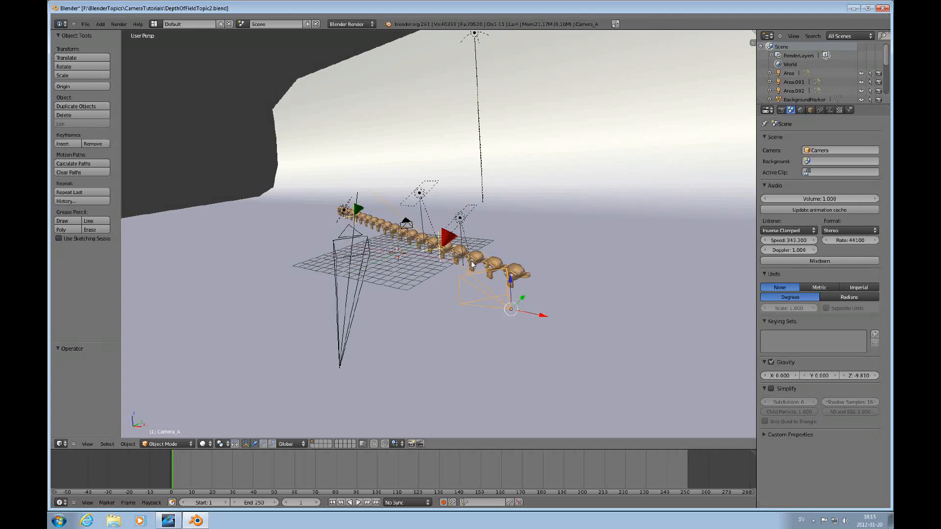
scroll(down, 3)
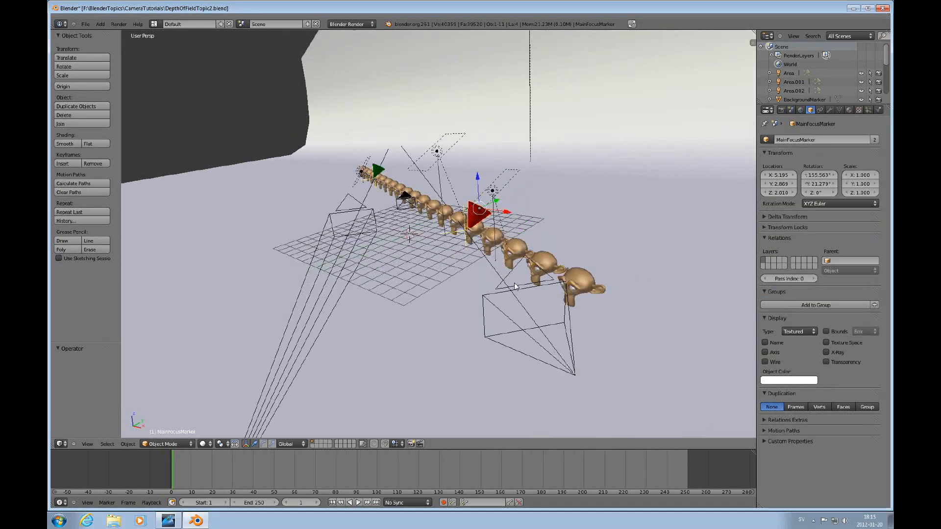
Step: Select Camera_A and show its camera data with depth-of-field focus on MainFocusMarker
click(535, 325)
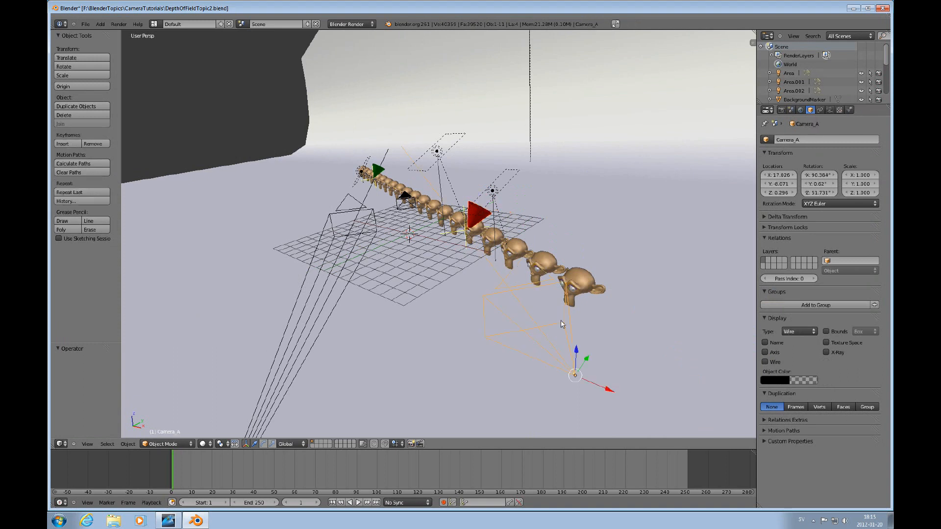
mouse_move(563, 333)
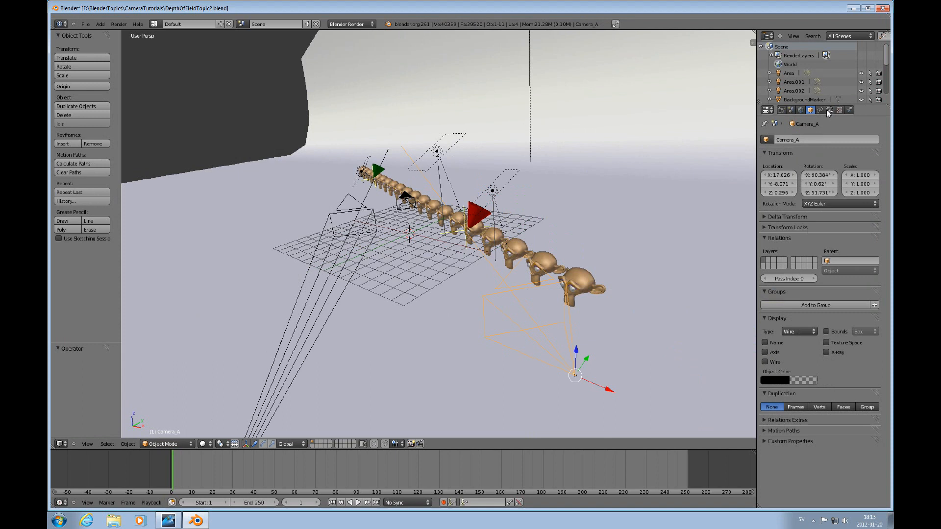
click(829, 110)
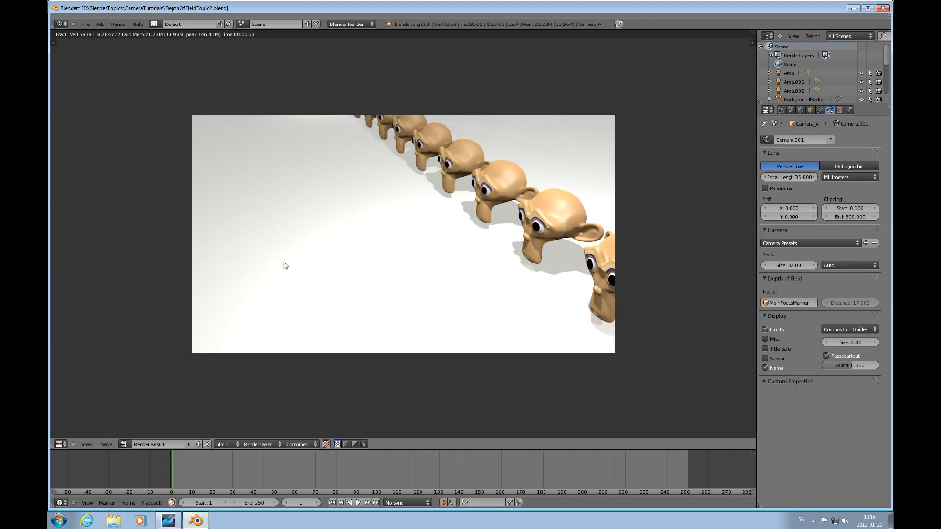
mouse_move(165, 413)
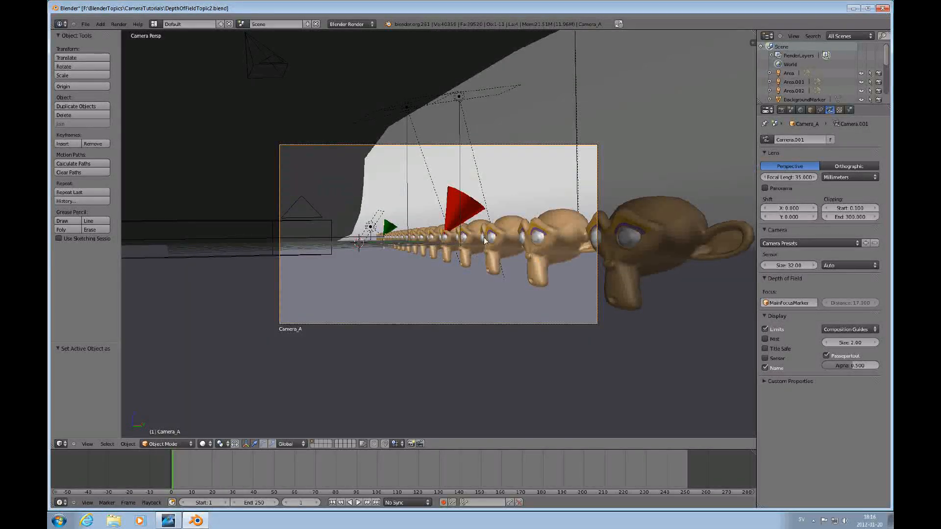
Step: Render the monkey-head row and cones from Camera_A with F12
key(F12)
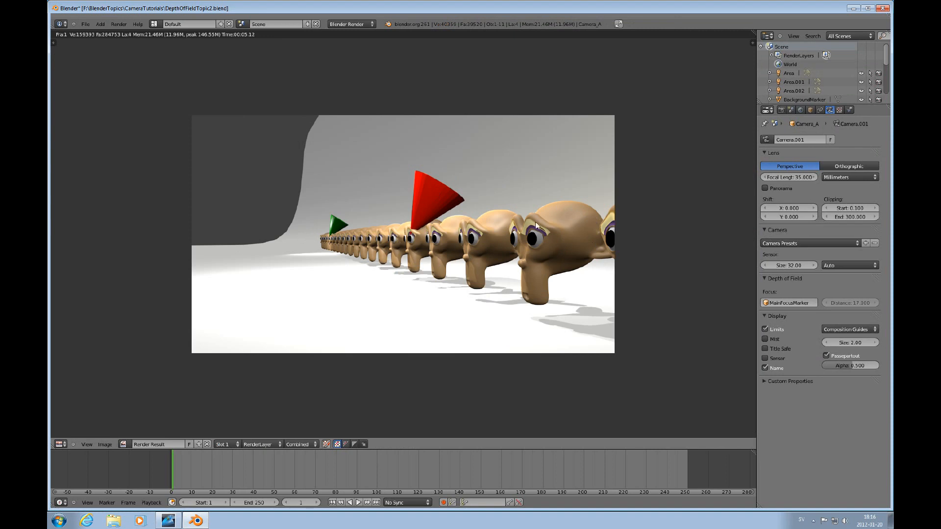
mouse_move(376, 245)
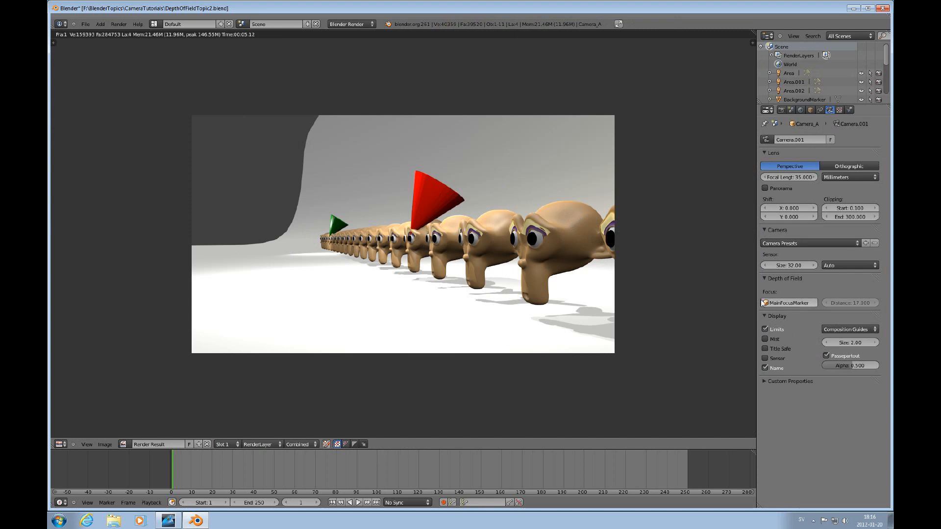
mouse_move(792, 304)
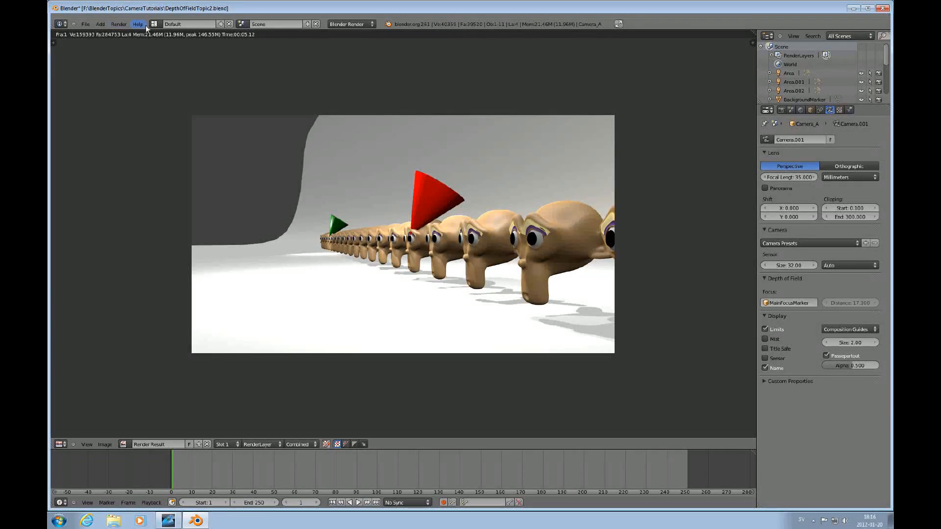
Step: Switch to the Compositing layout and enable Use Nodes so Render Layers feeds Composite
click(155, 24)
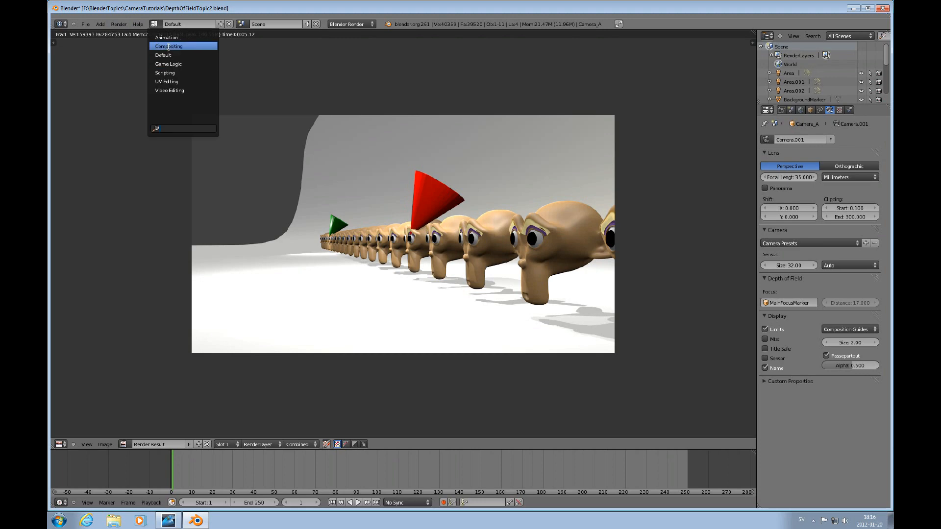
click(169, 46)
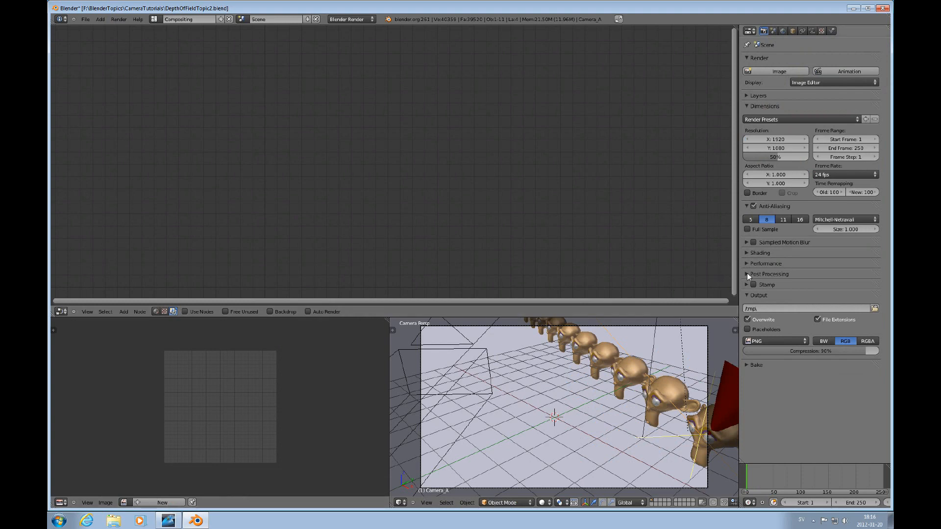
click(768, 274)
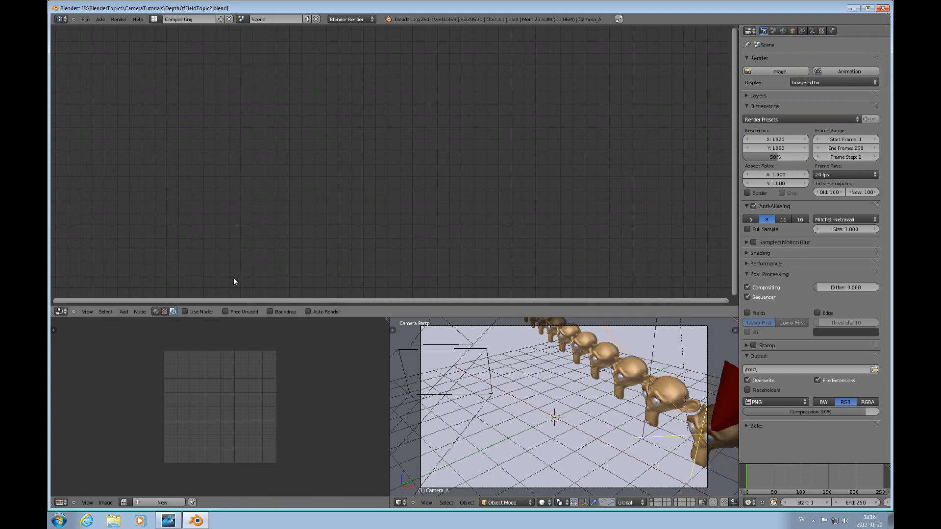
mouse_move(186, 312)
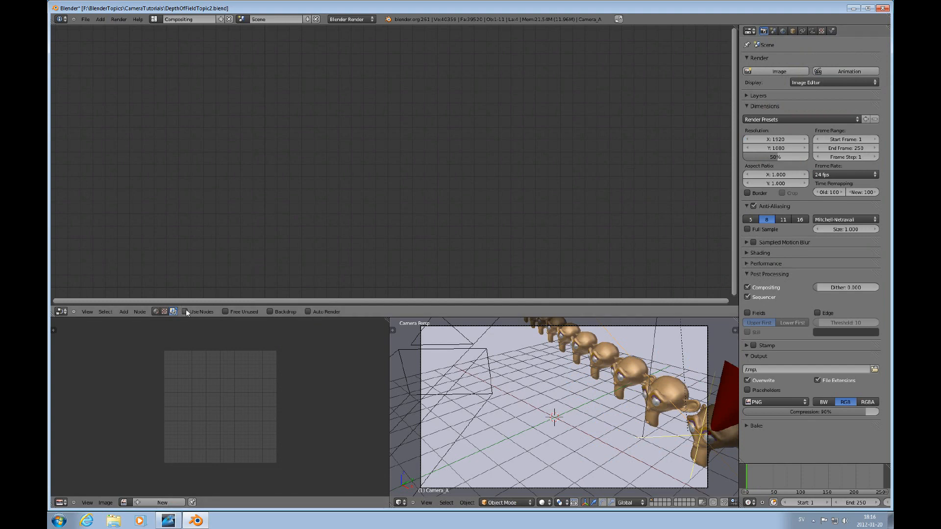
click(186, 312)
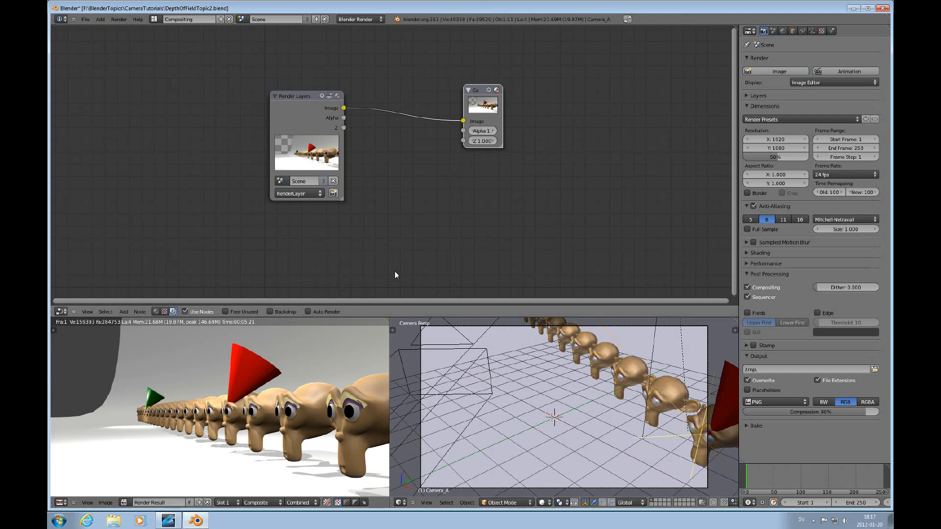
Step: Insert a Defocus node between Render Layers and Composite, using the Z-buffer with fStop 2
click(124, 311)
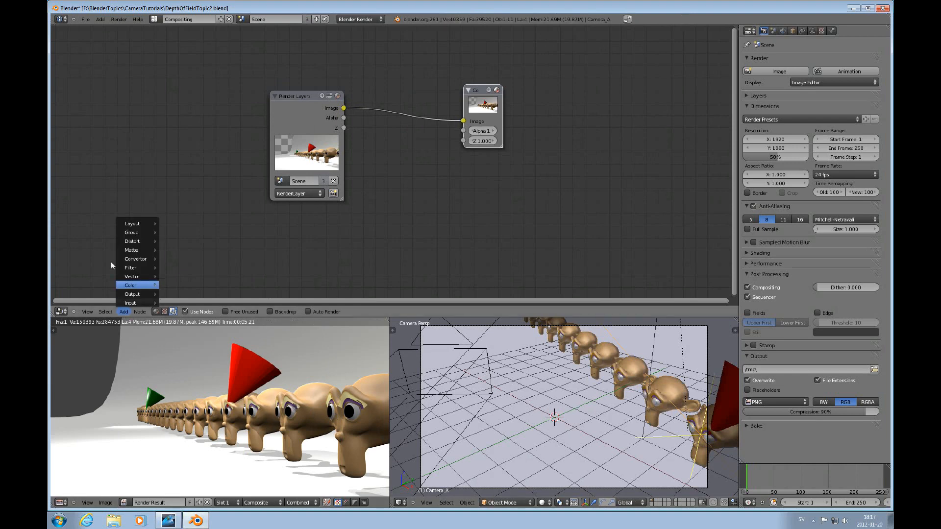
mouse_move(135, 259)
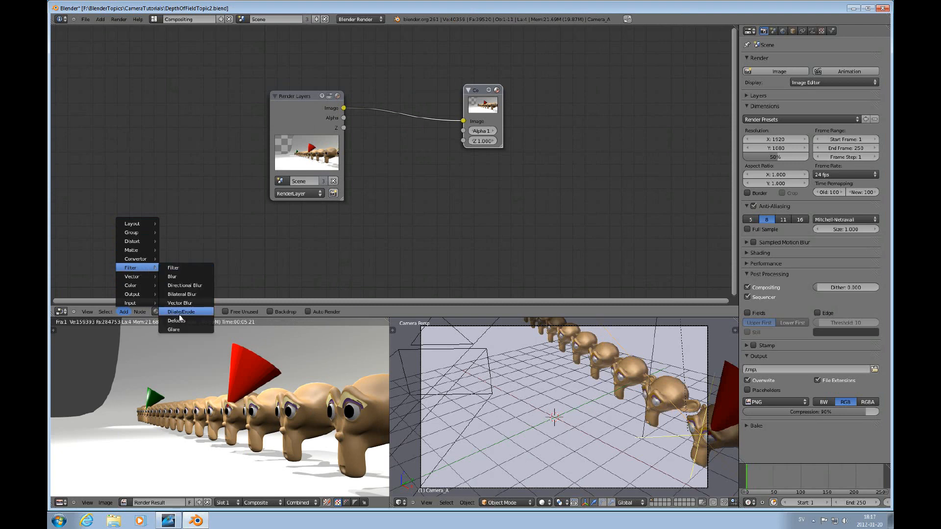
click(176, 319)
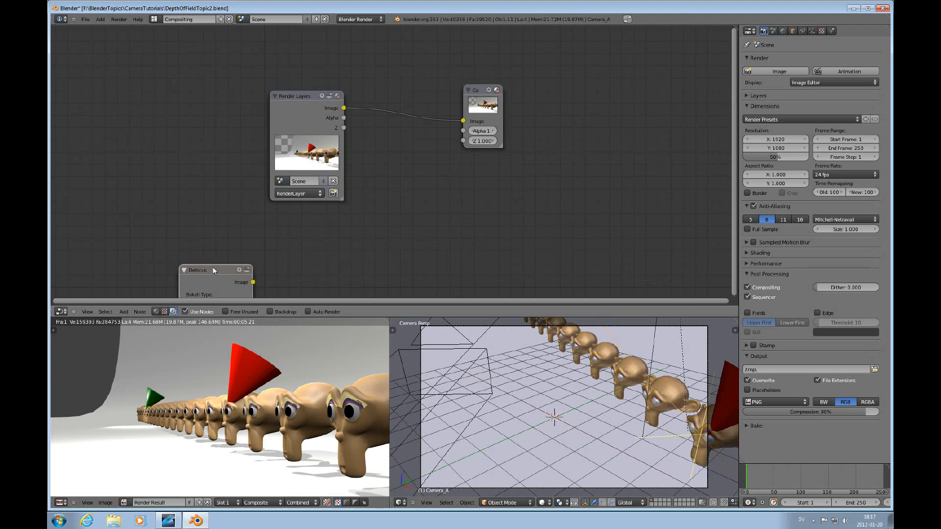
drag(198, 271, 383, 87)
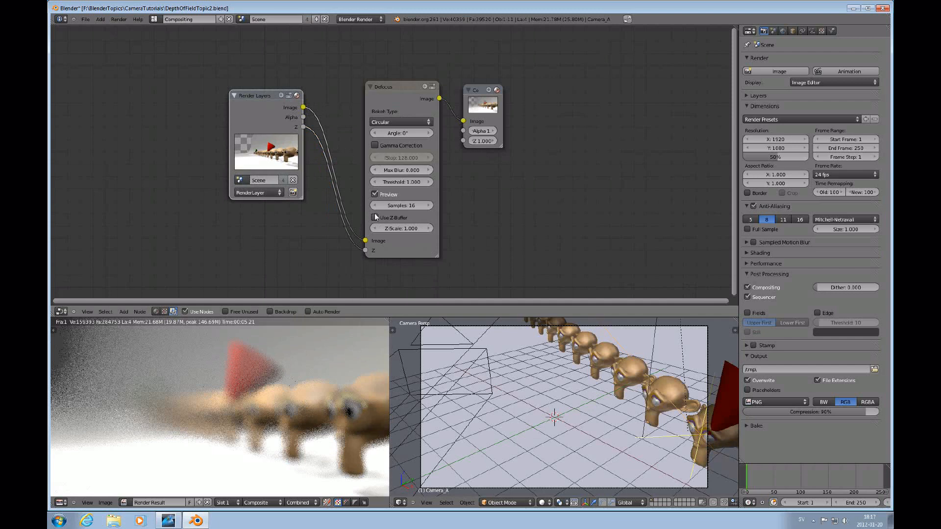
click(376, 217)
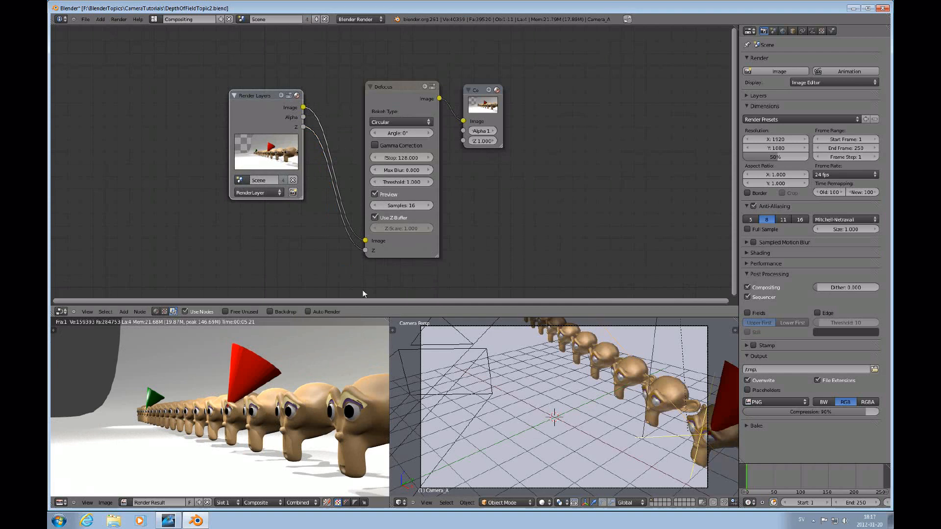
mouse_move(401, 158)
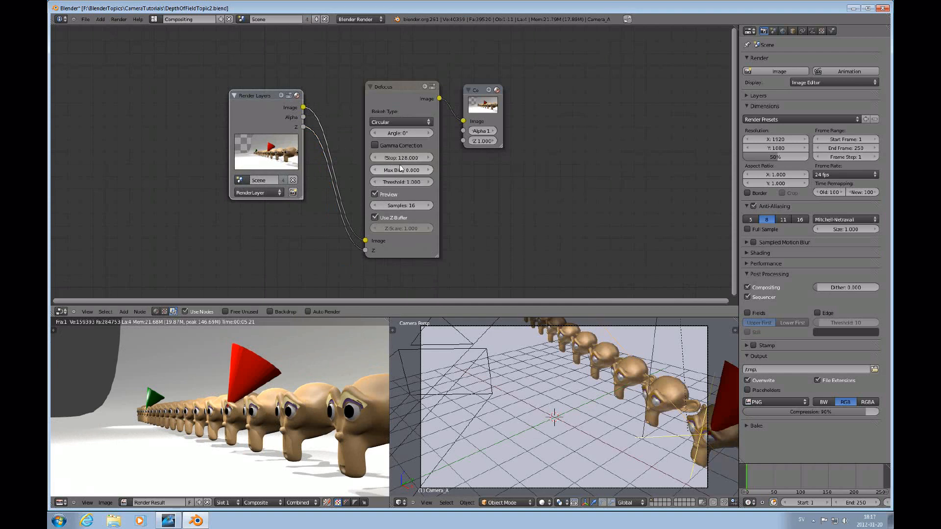
mouse_move(402, 157)
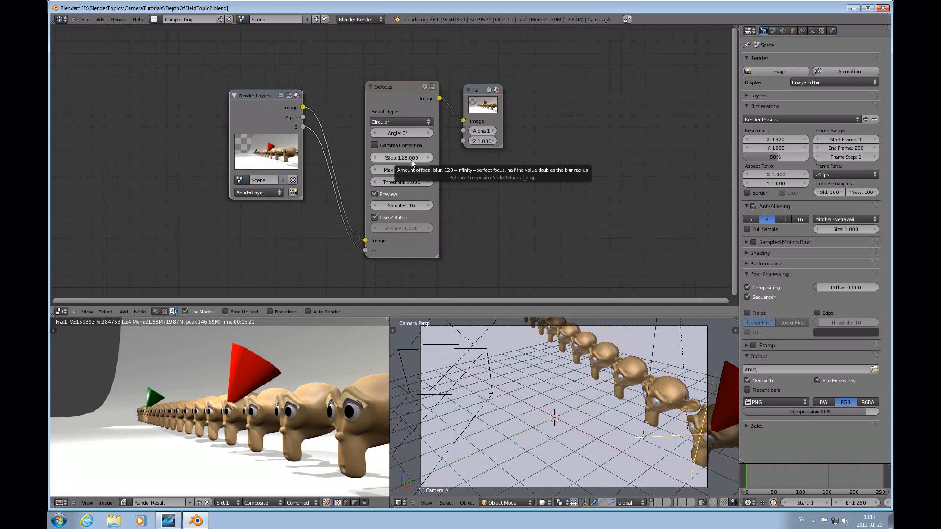
click(401, 157)
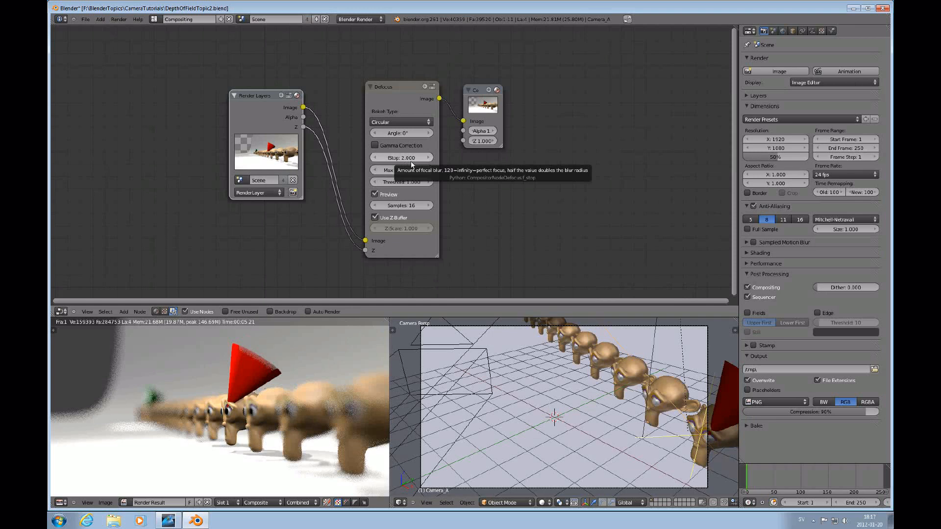
mouse_move(194, 421)
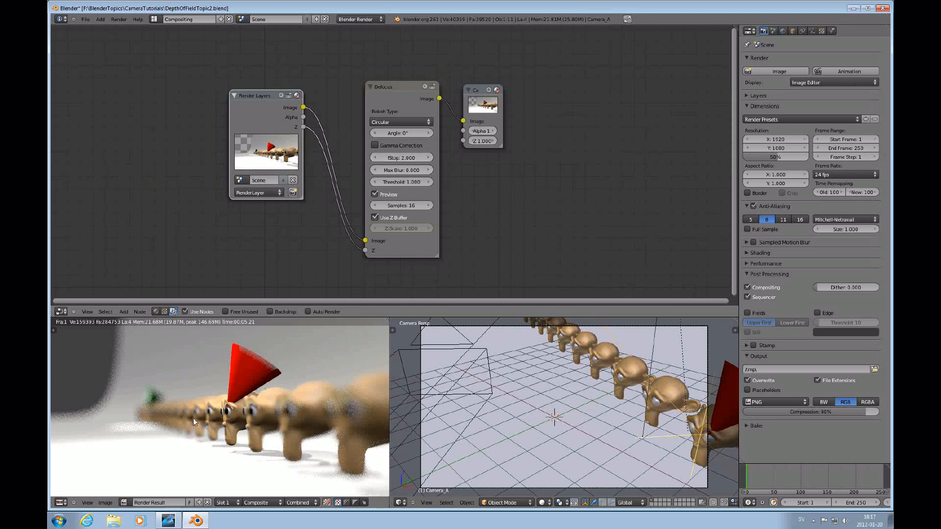
mouse_move(478, 188)
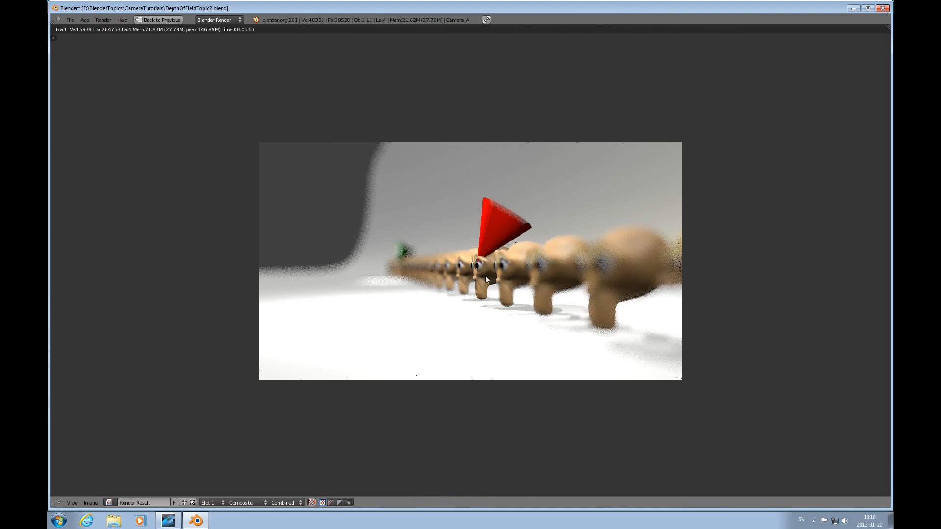
mouse_move(569, 262)
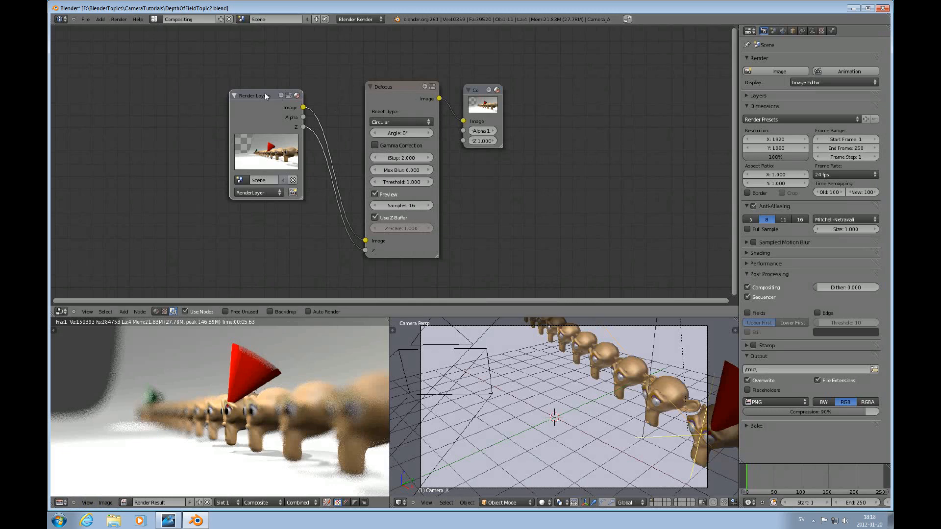
Step: Move the Render Layers and Defocus nodes higher in the graph, then return to the Default layout
drag(266, 96, 229, 79)
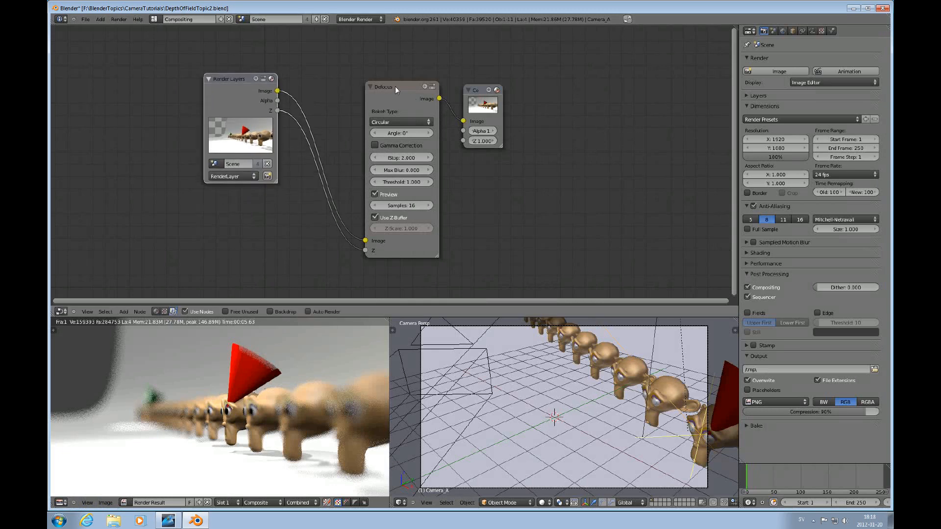
drag(396, 88, 387, 73)
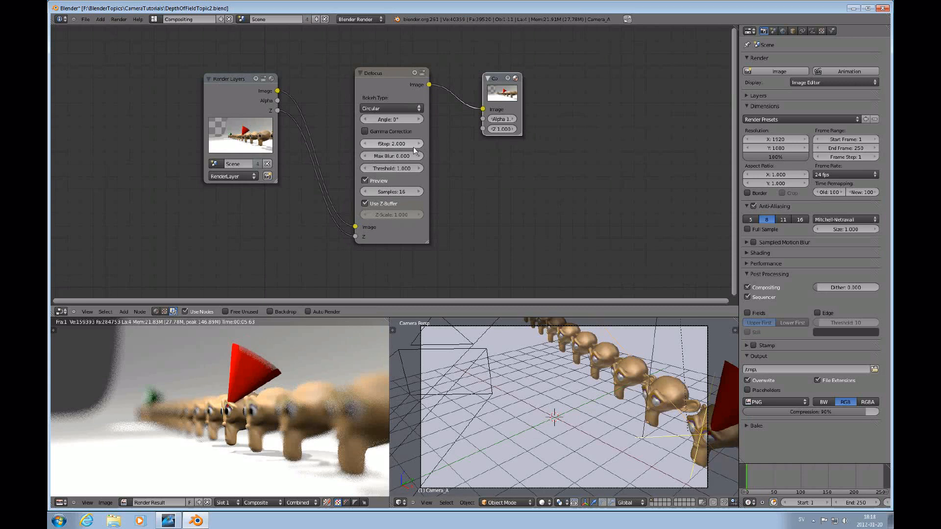
mouse_move(403, 179)
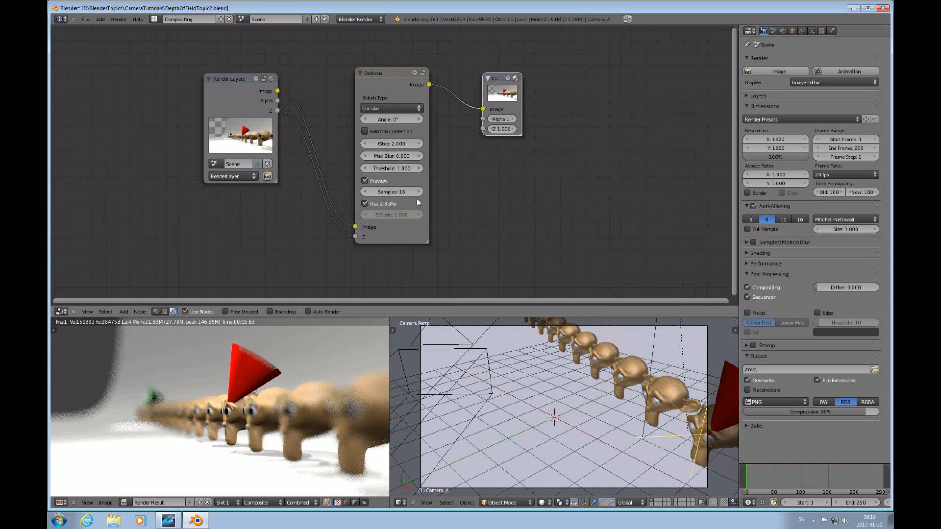
mouse_move(295, 328)
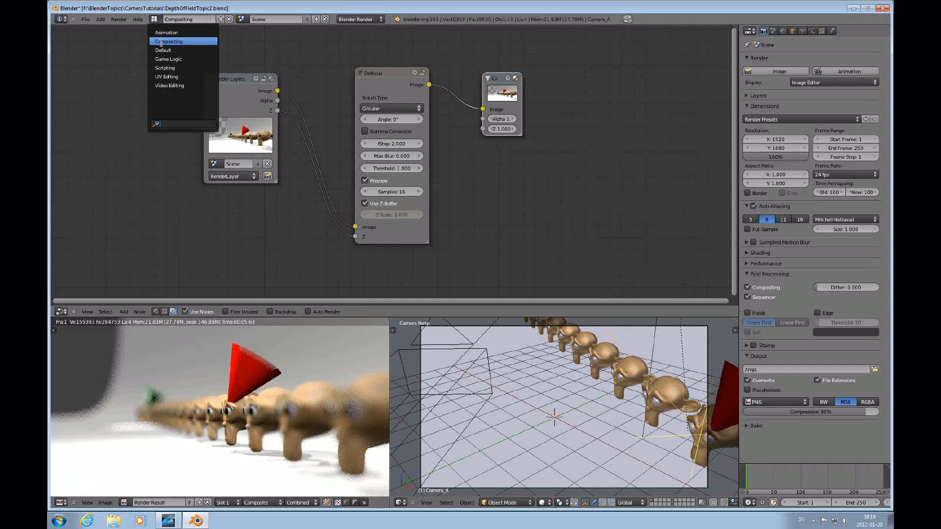
click(163, 50)
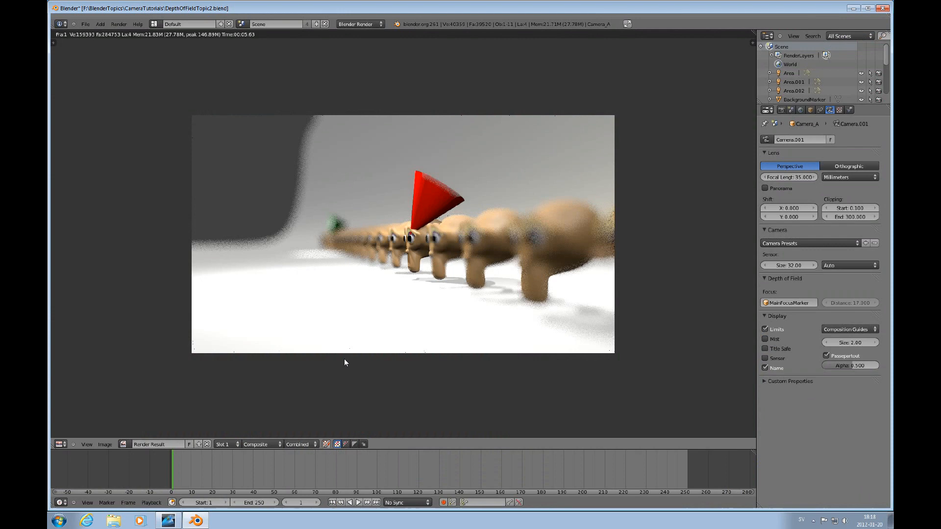
Step: Close the Camera_A render and return to the 3D scene to view through Camera_B
click(60, 444)
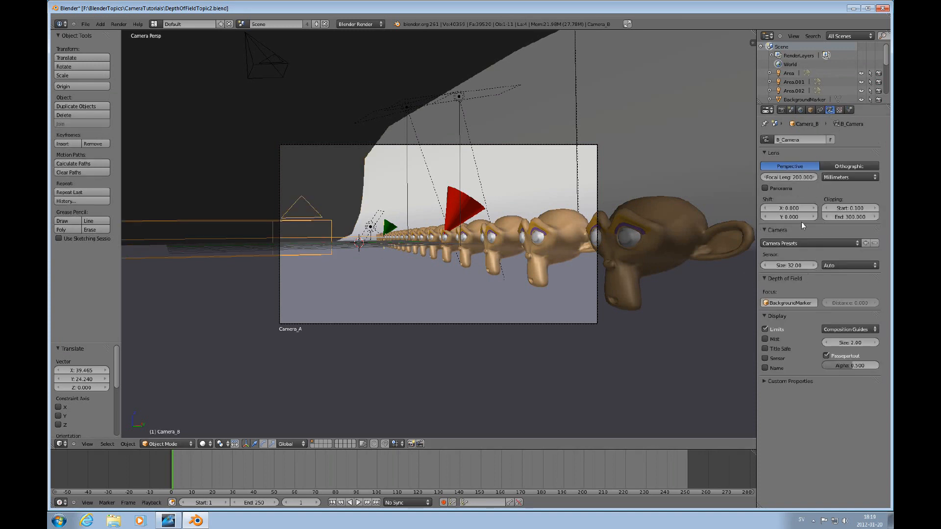
mouse_move(789, 177)
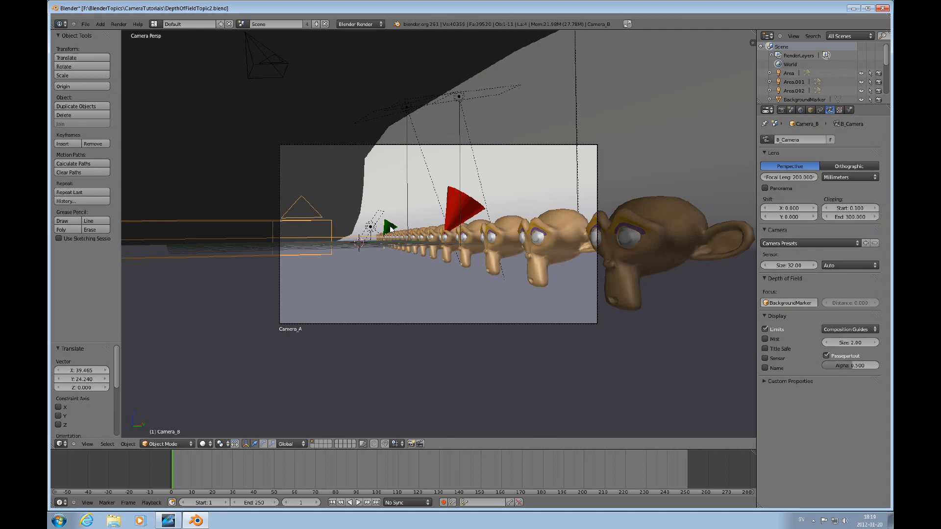
mouse_move(188, 269)
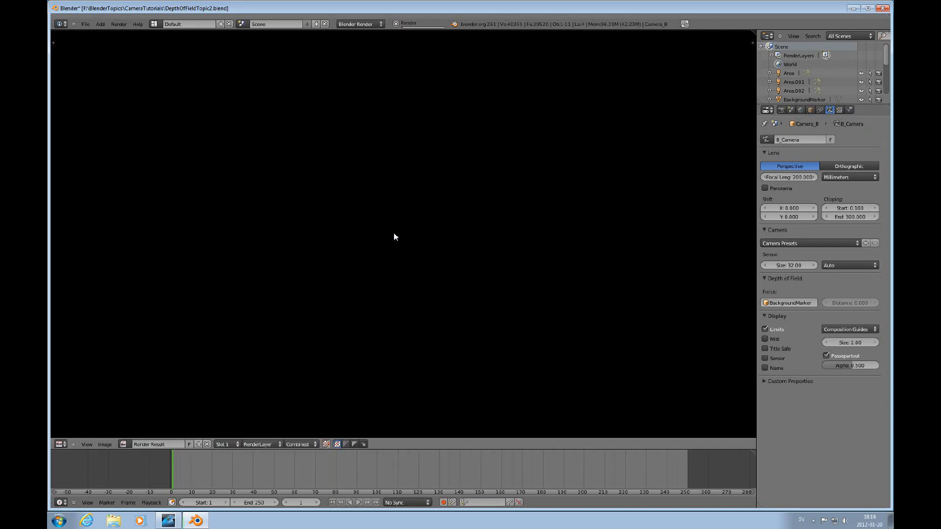
Step: Let the Camera_B render finish, then change the render area back to a 3D View
click(409, 22)
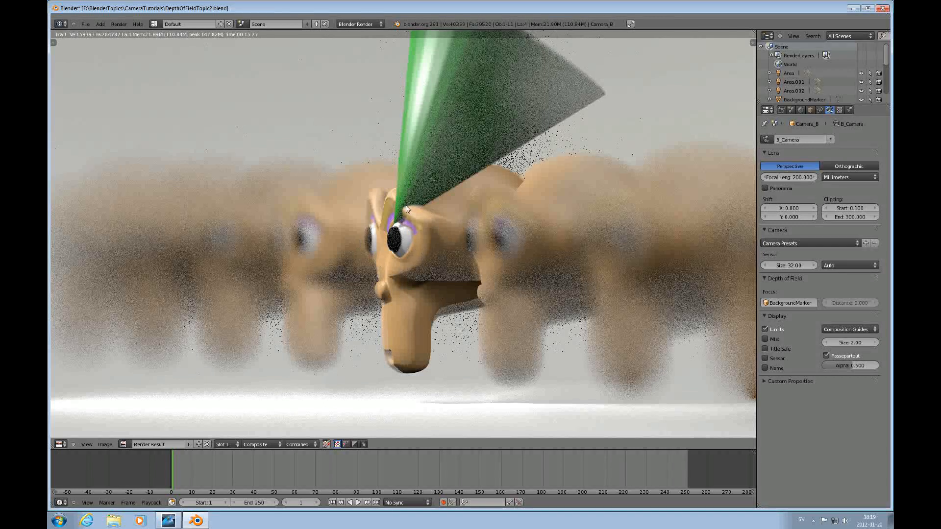
mouse_move(415, 296)
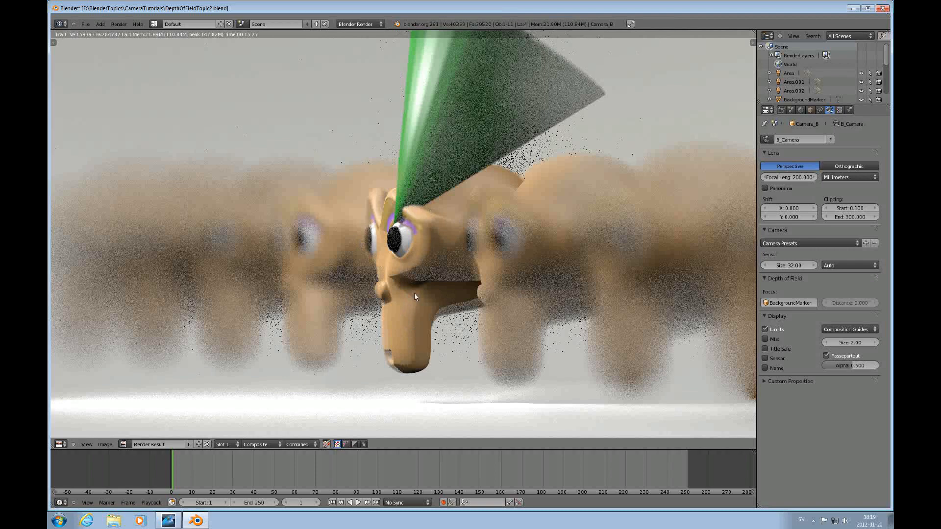
mouse_move(424, 361)
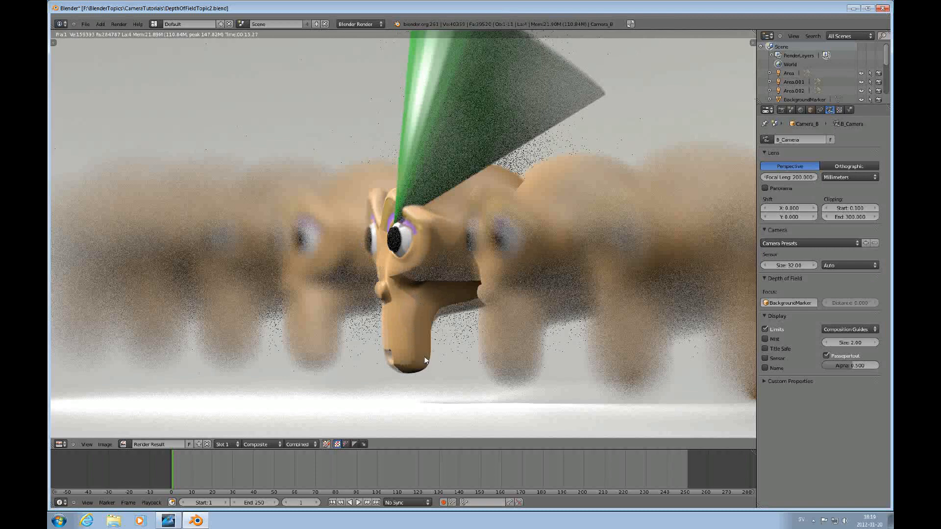
click(60, 444)
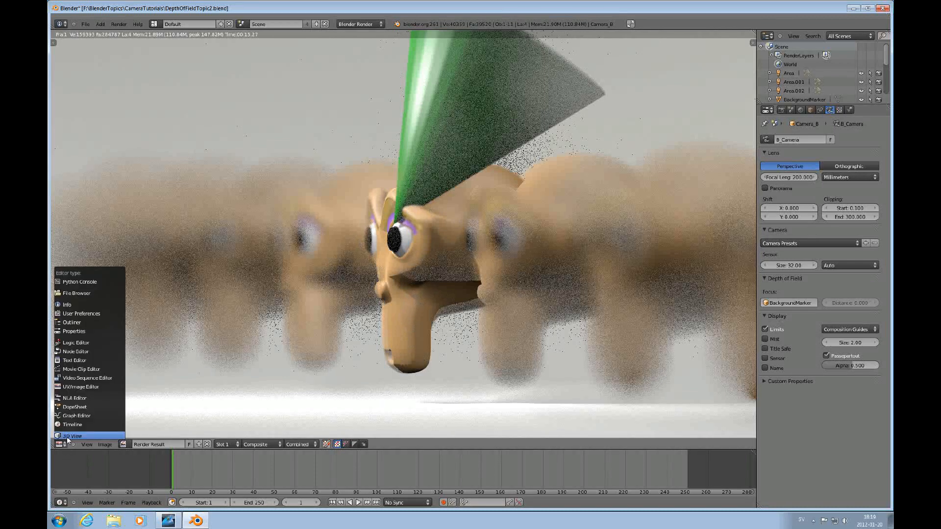
click(71, 435)
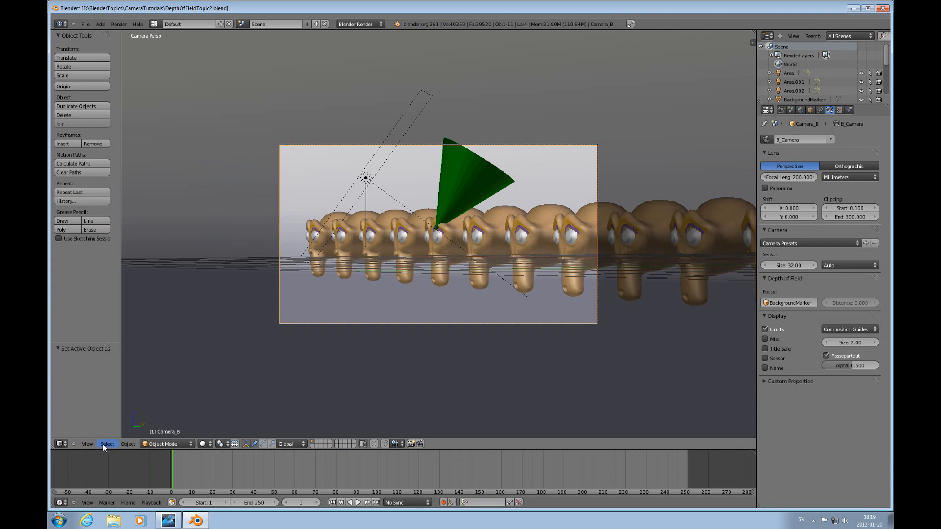
mouse_move(155, 24)
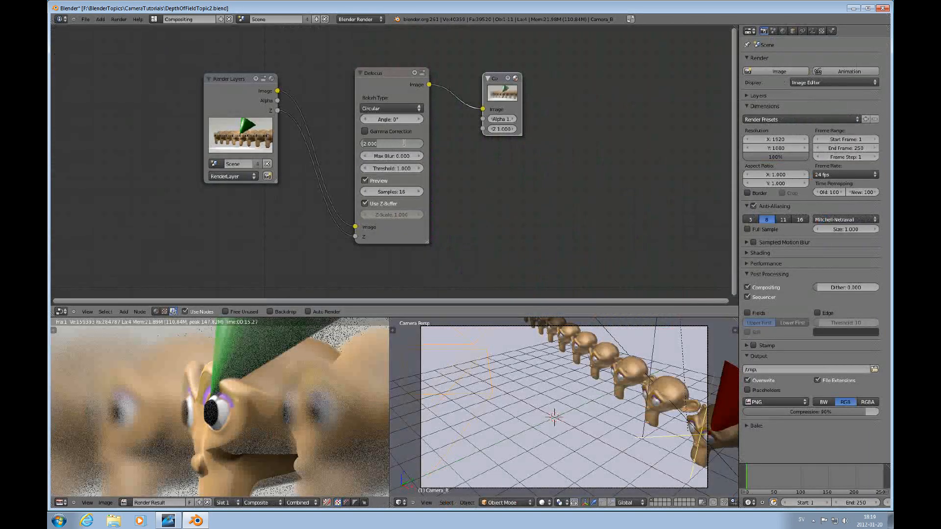
Step: Edit the Defocus node's fStop value for the Camera_B render
click(392, 143)
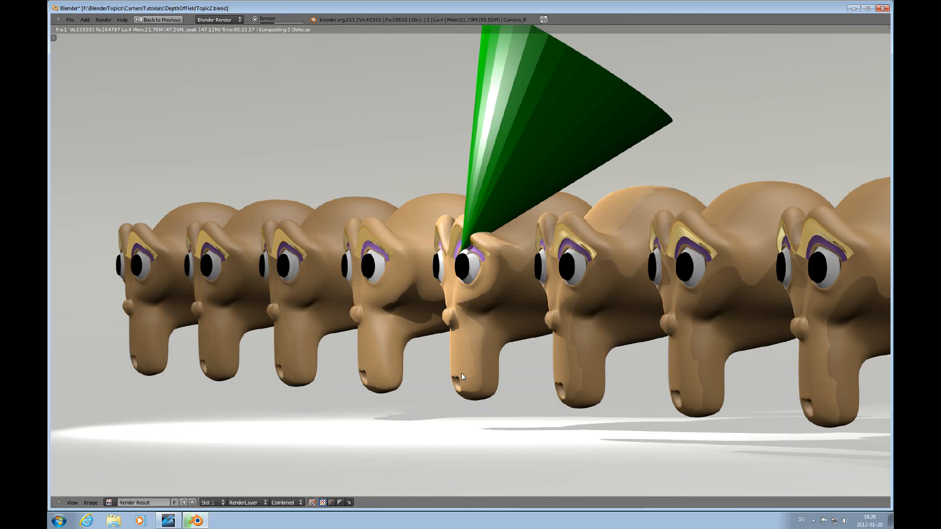
mouse_move(503, 306)
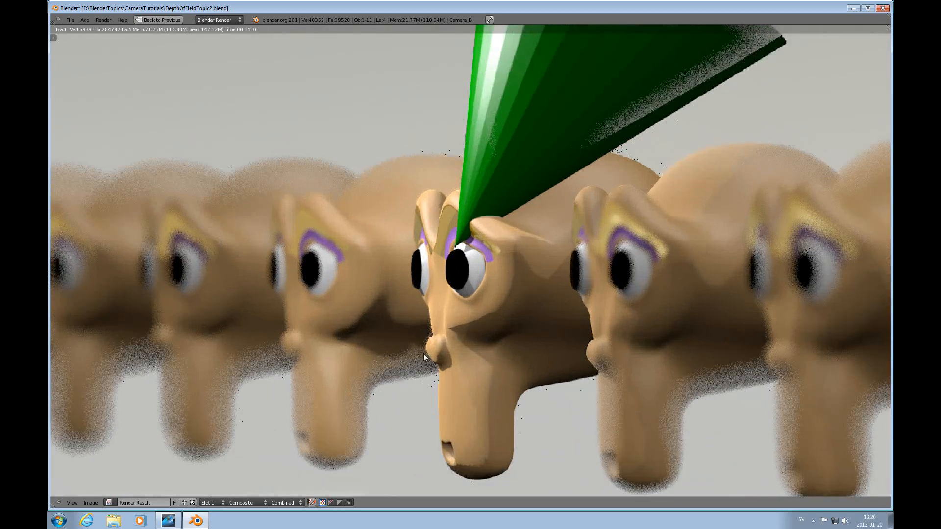
mouse_move(376, 186)
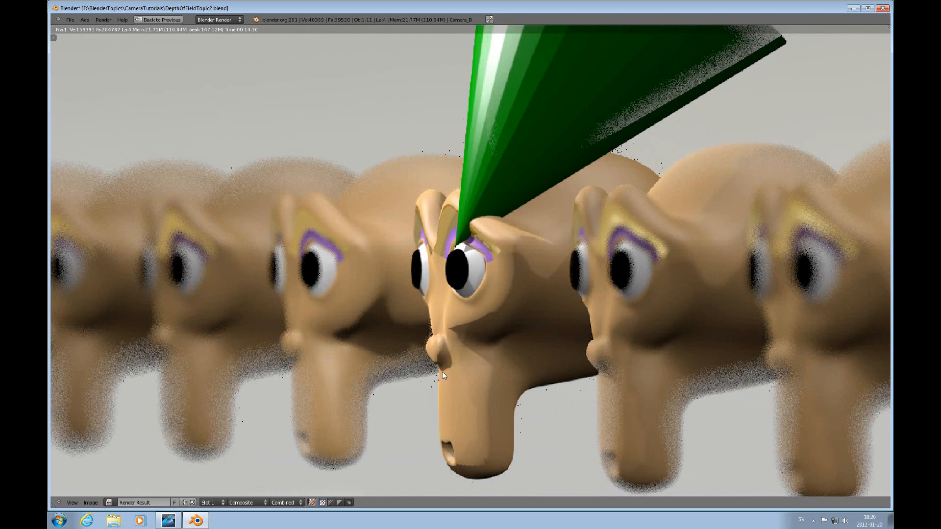
mouse_move(530, 410)
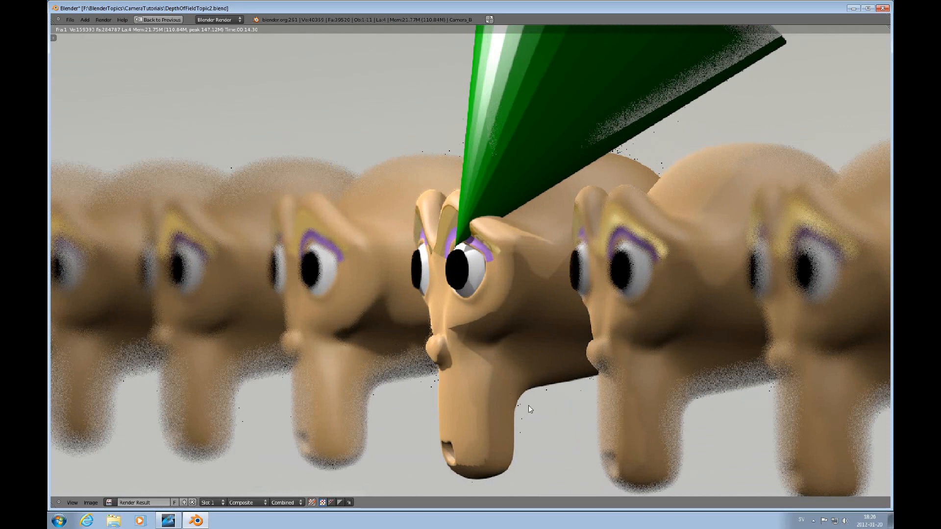
mouse_move(467, 360)
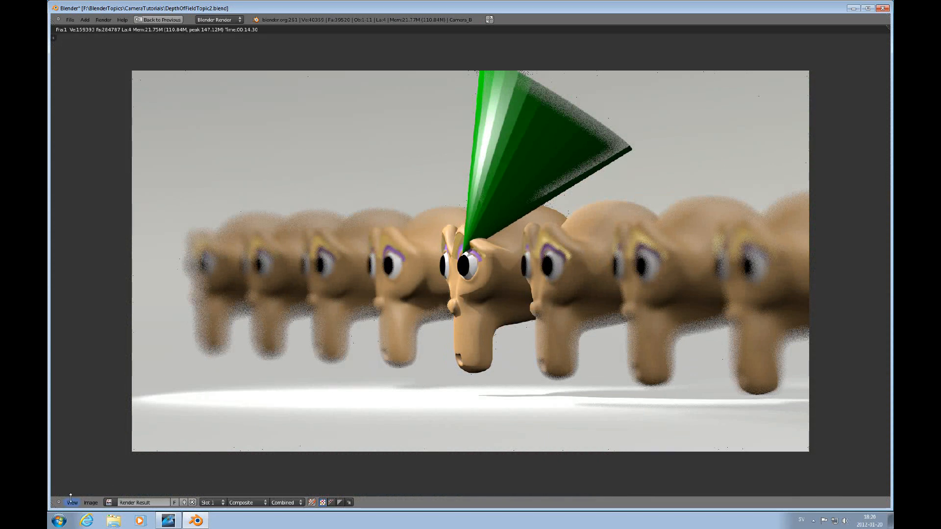
mouse_move(233, 332)
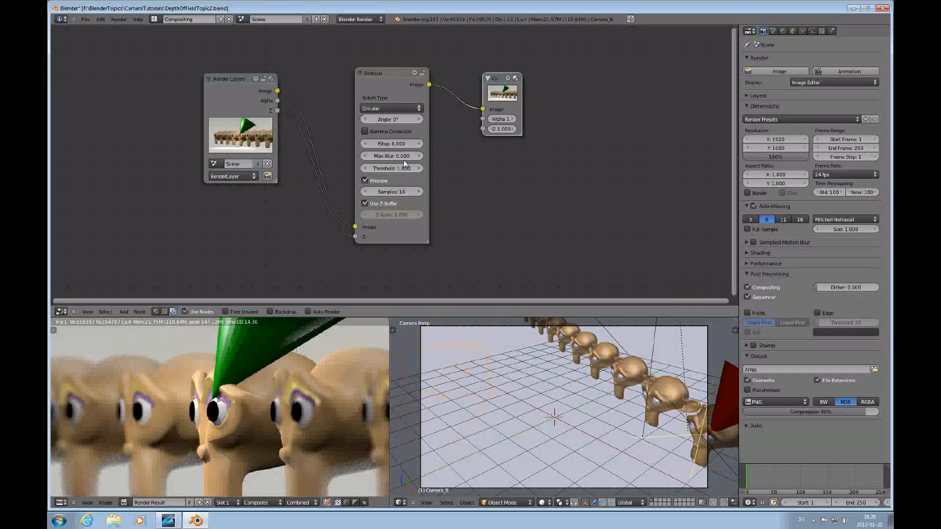
Step: Adjust the Defocus blur limit, then switch the screen layout back to Default
click(391, 156)
text(9)
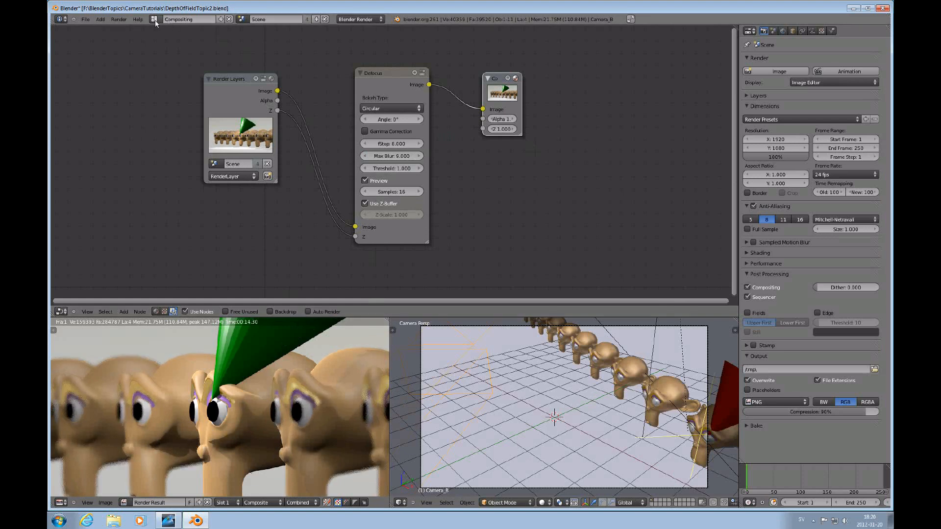
click(154, 19)
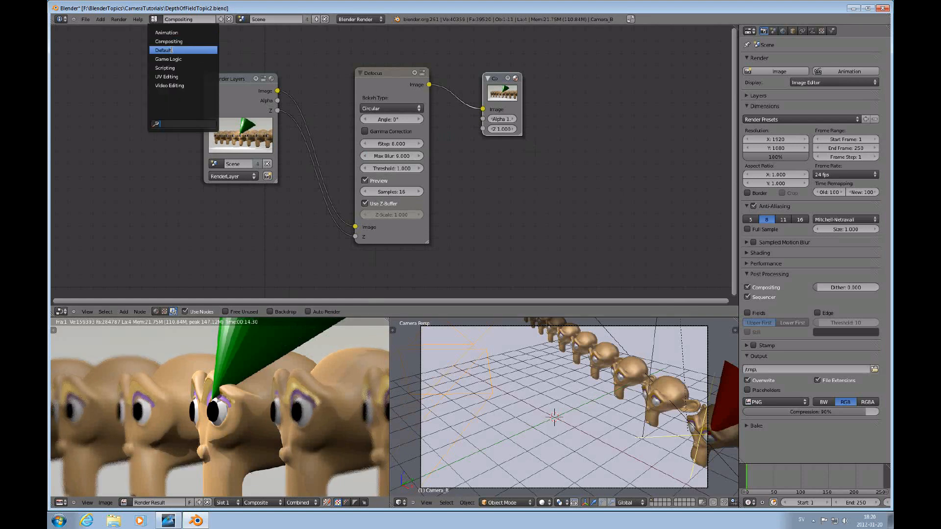
click(163, 50)
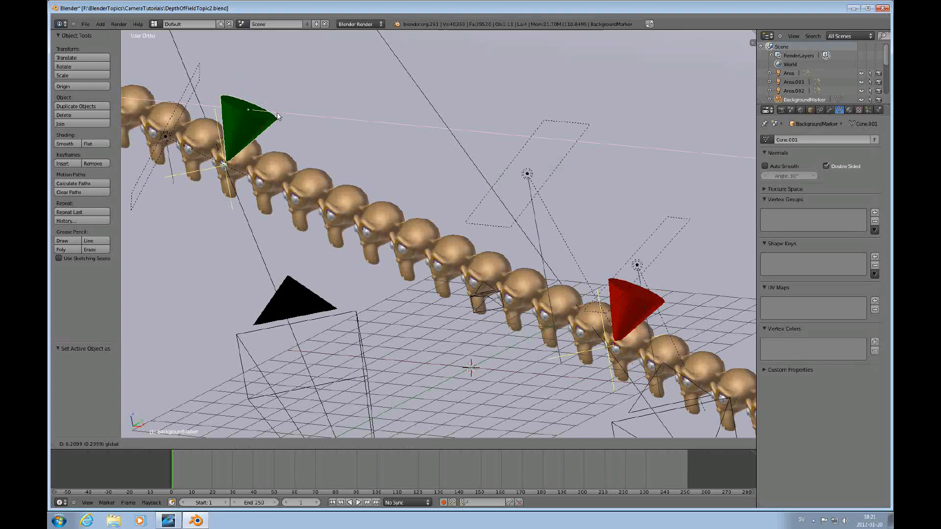
Step: Drag the green focus marker cone along the X axis away from the monkey row
drag(243, 119, 507, 147)
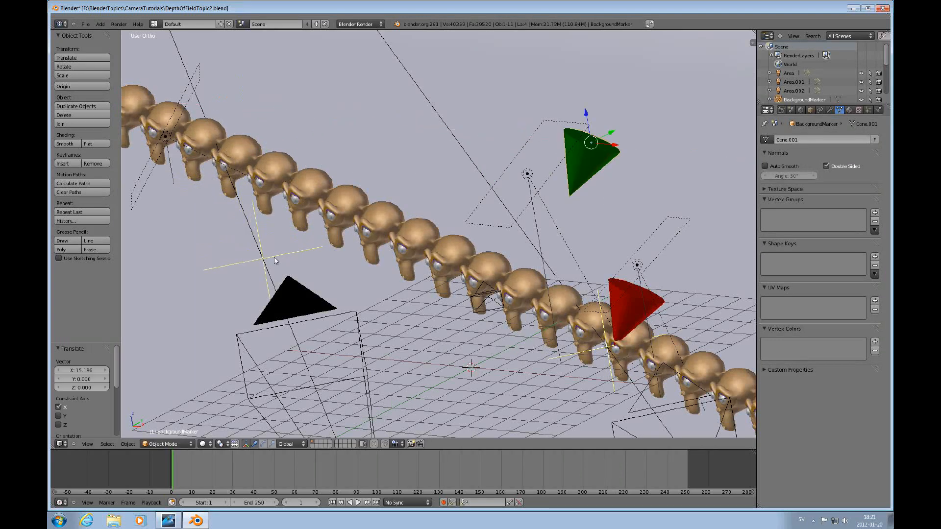
mouse_move(208, 266)
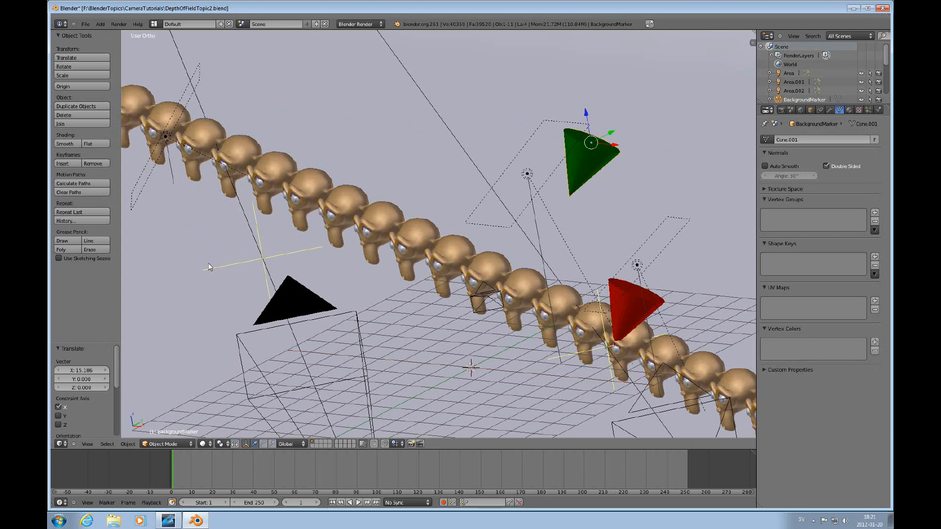
mouse_move(274, 257)
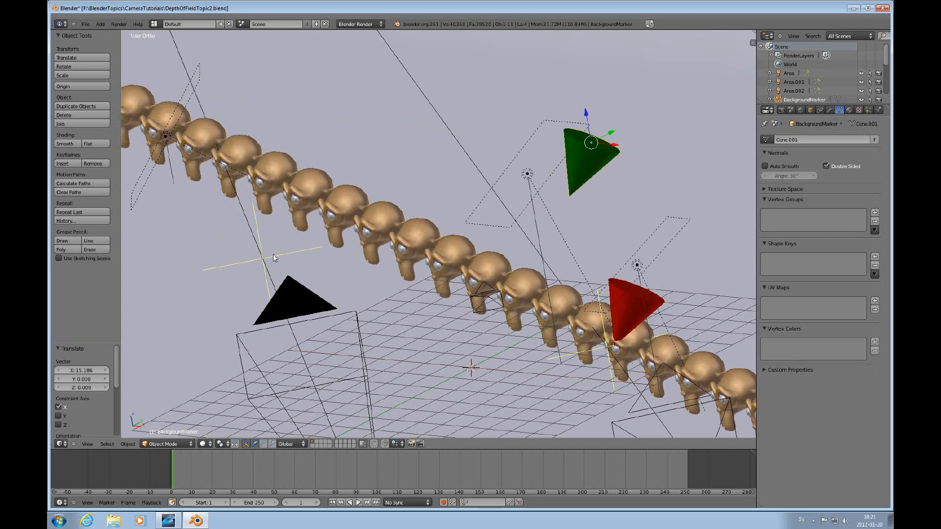
mouse_move(216, 175)
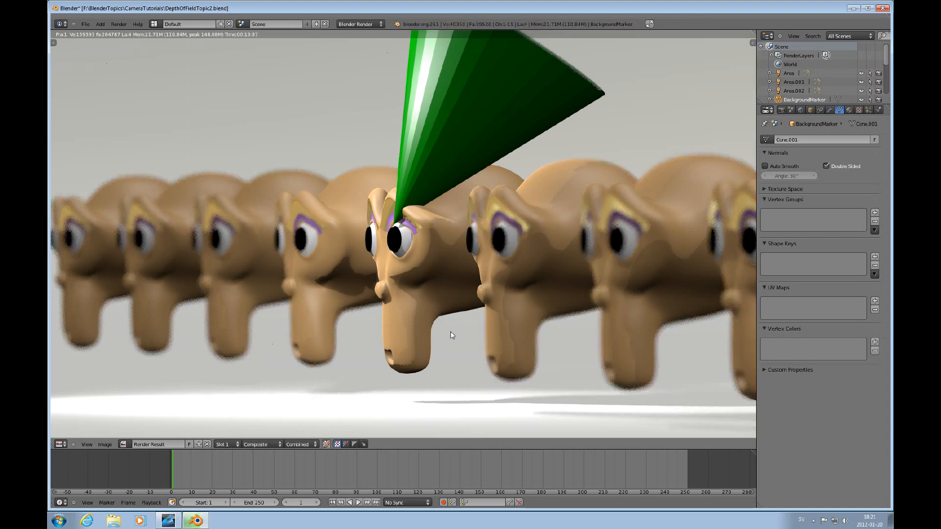
mouse_move(484, 288)
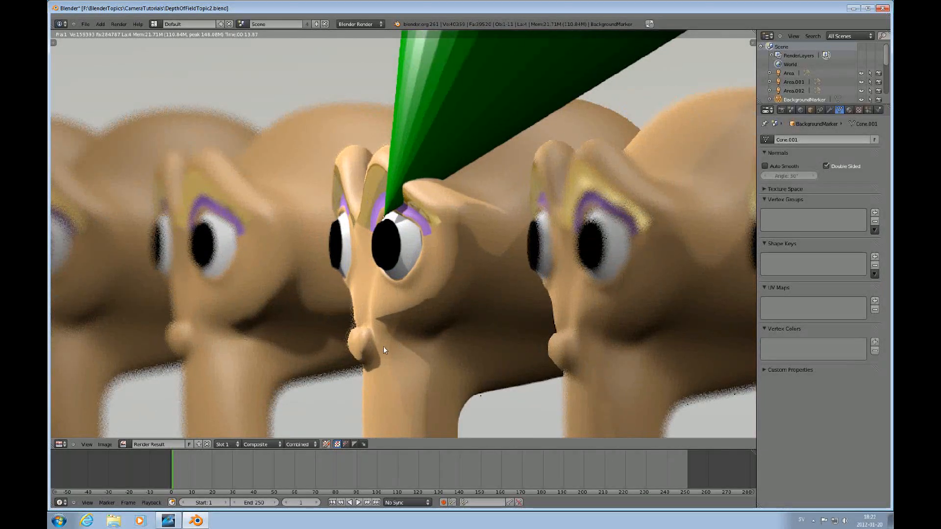
mouse_move(357, 296)
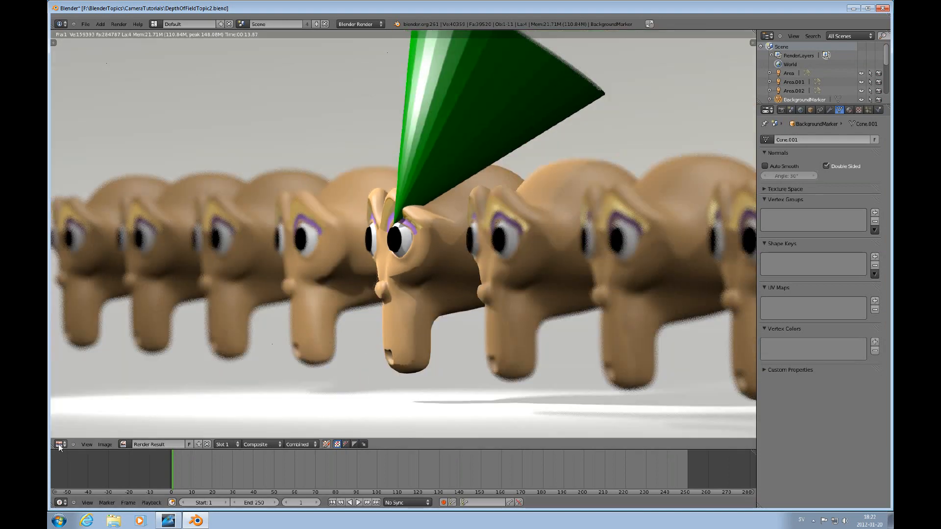
Step: Switch the screen layout back to Compositing after inspecting the render
click(189, 24)
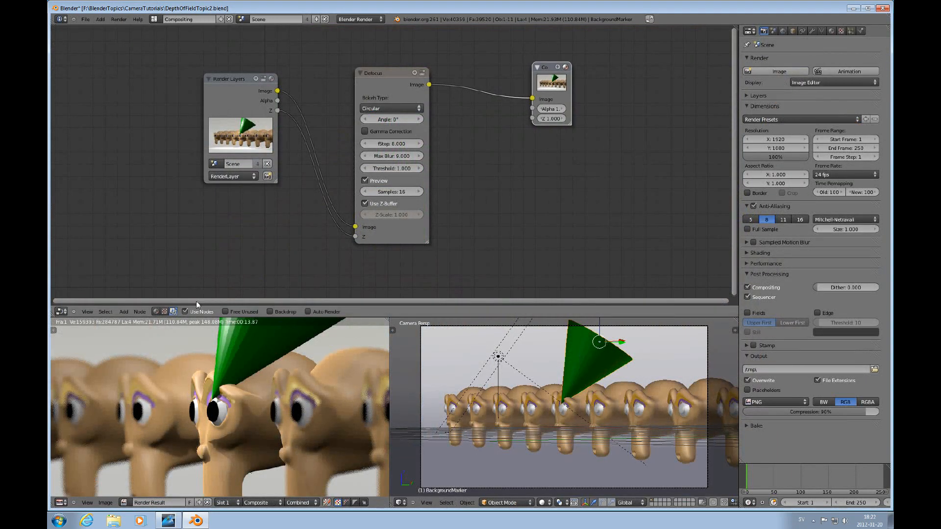
Step: Add a Soften filter node between Defocus and Composite with factor 0.9
click(124, 312)
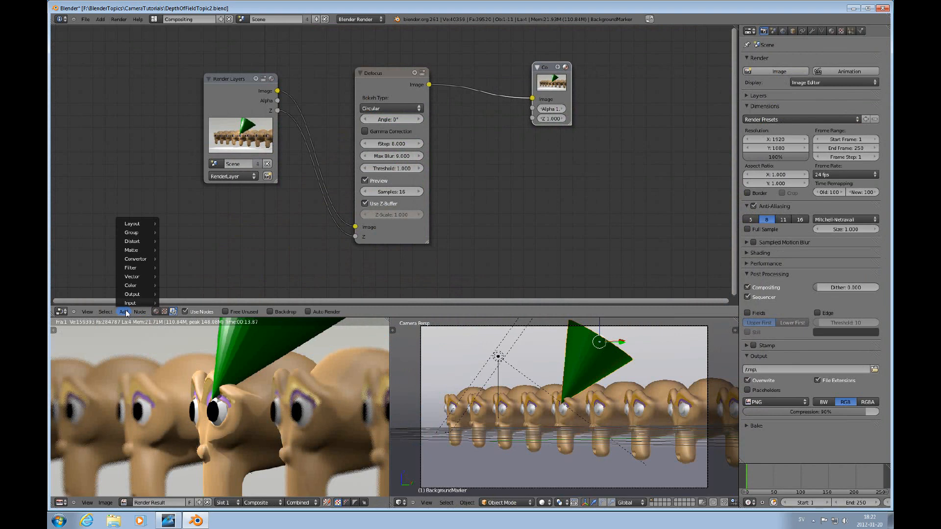
mouse_move(129, 267)
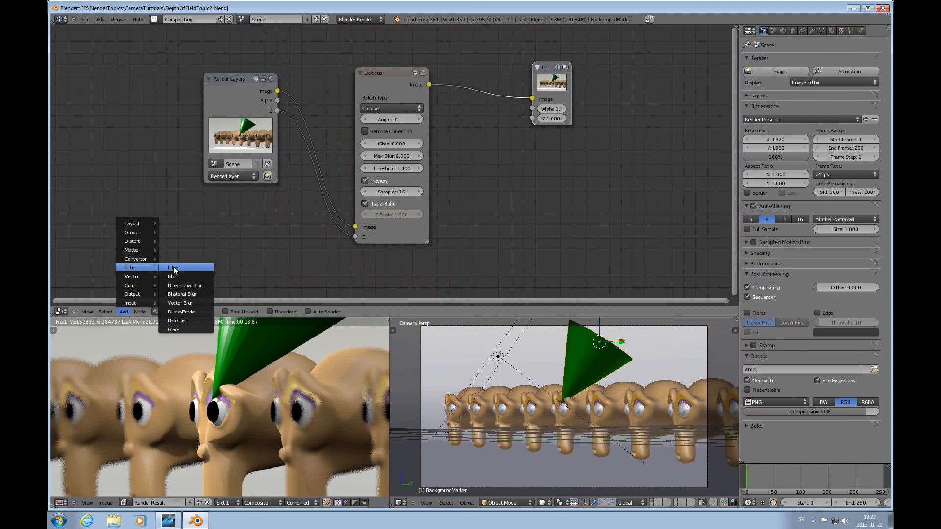
click(172, 267)
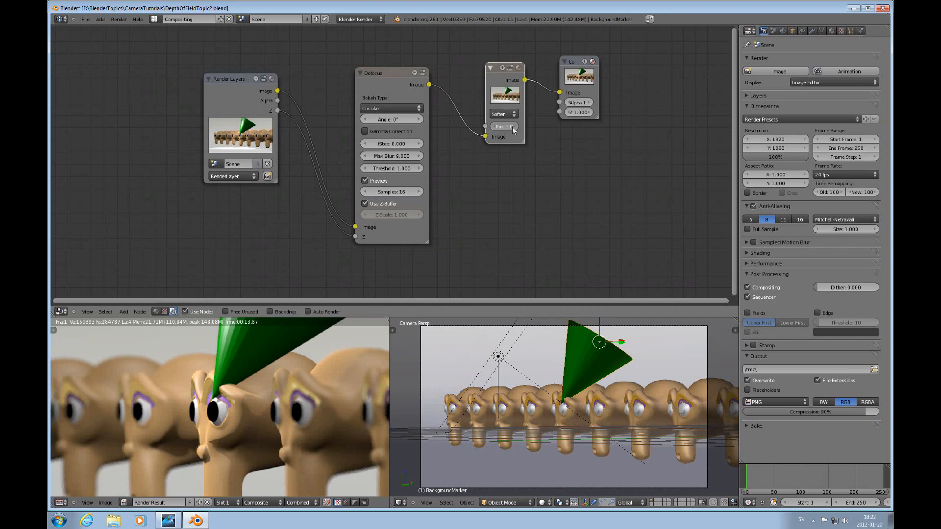
drag(507, 126, 504, 126)
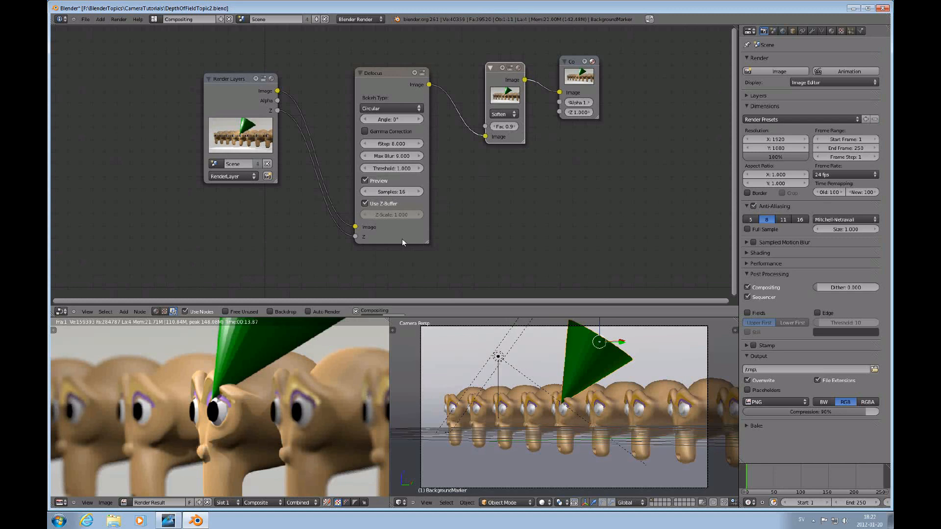
mouse_move(506, 198)
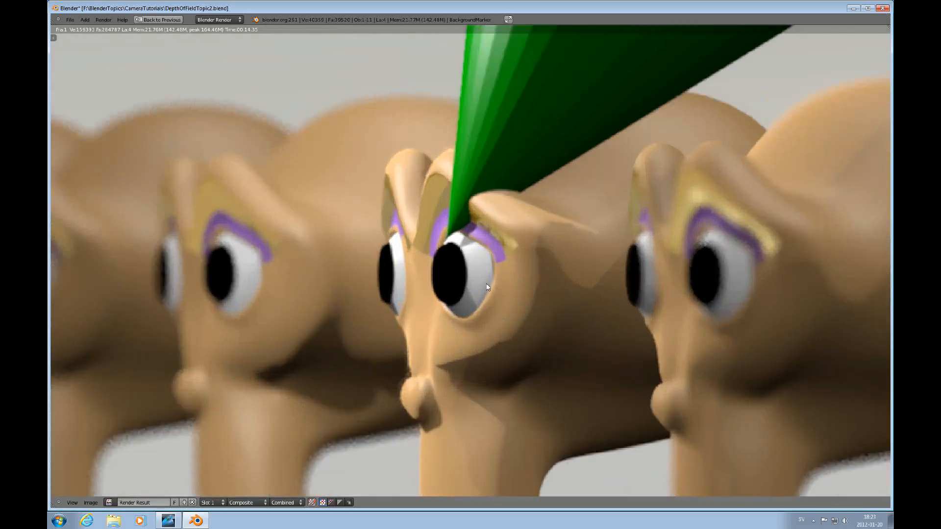
mouse_move(424, 146)
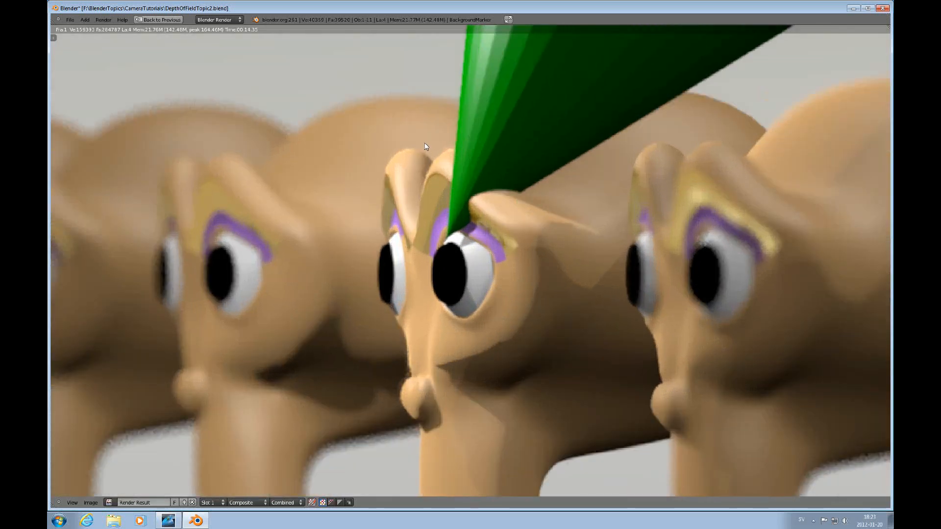
mouse_move(412, 388)
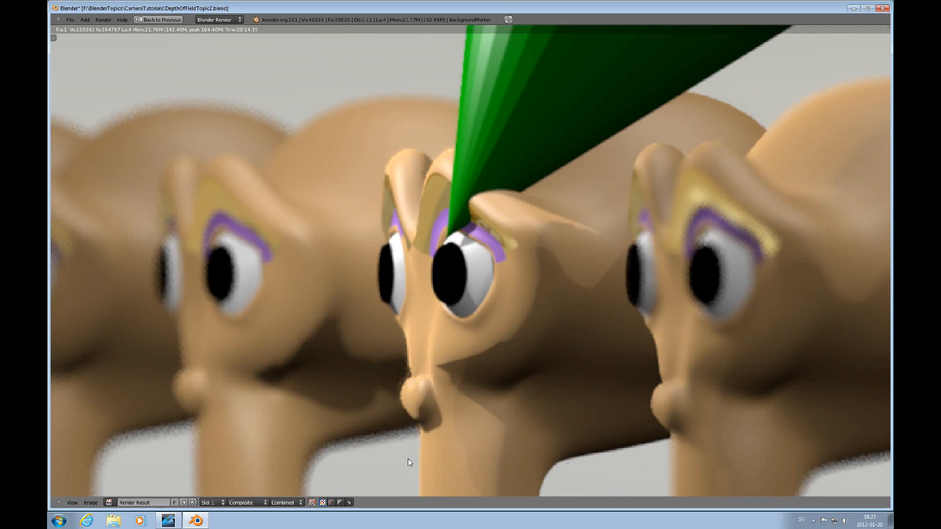
mouse_move(377, 277)
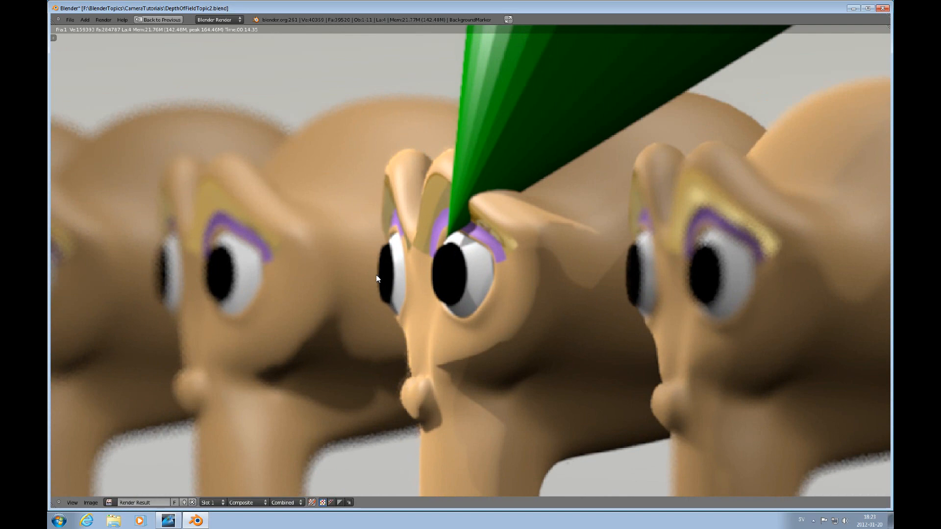
mouse_move(333, 301)
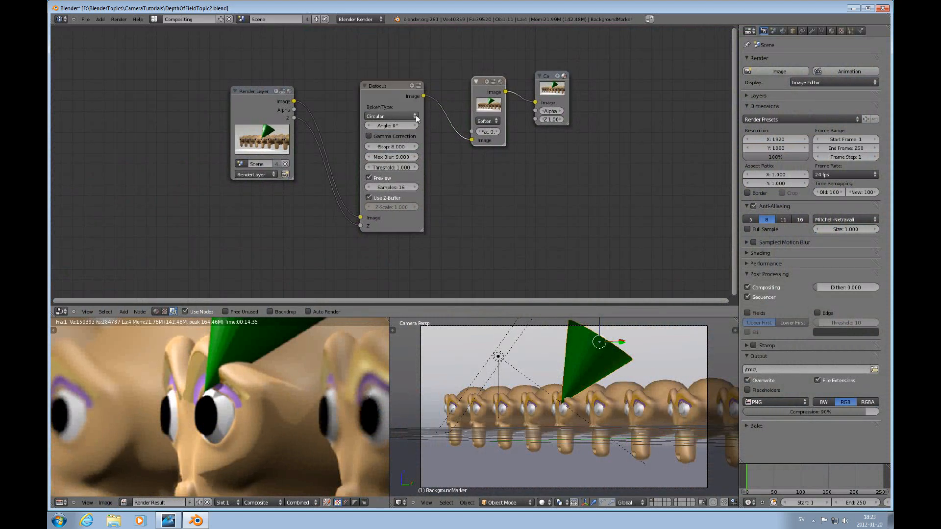
Step: Review the Defocus node's bokeh shapes, leaving Circular chosen
click(392, 115)
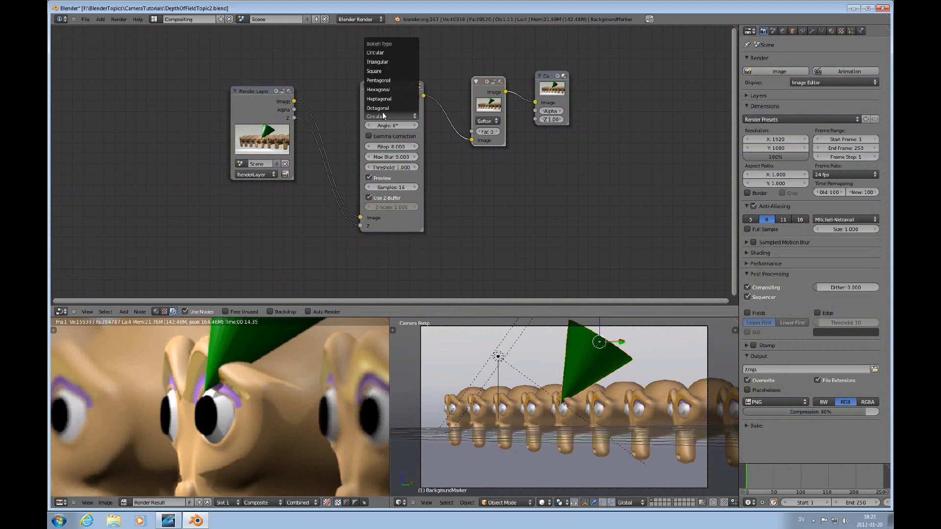
mouse_move(379, 107)
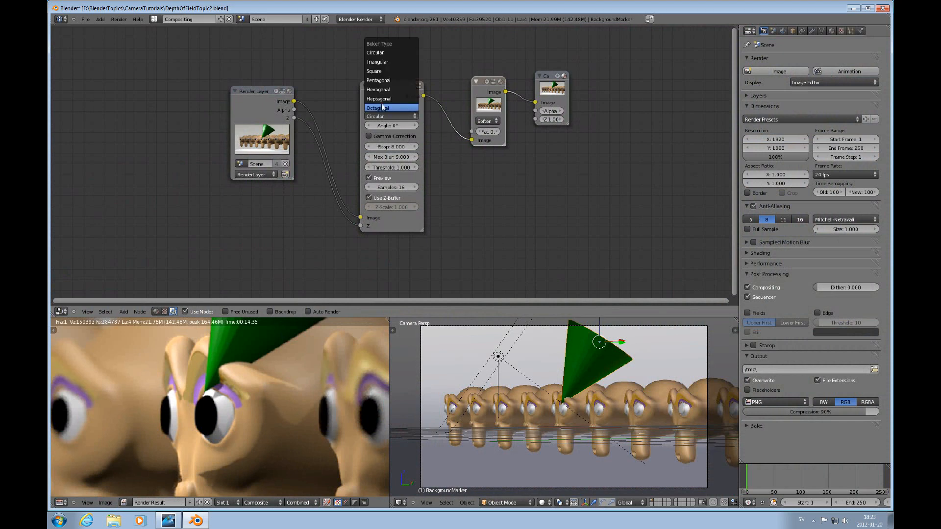
mouse_move(390, 71)
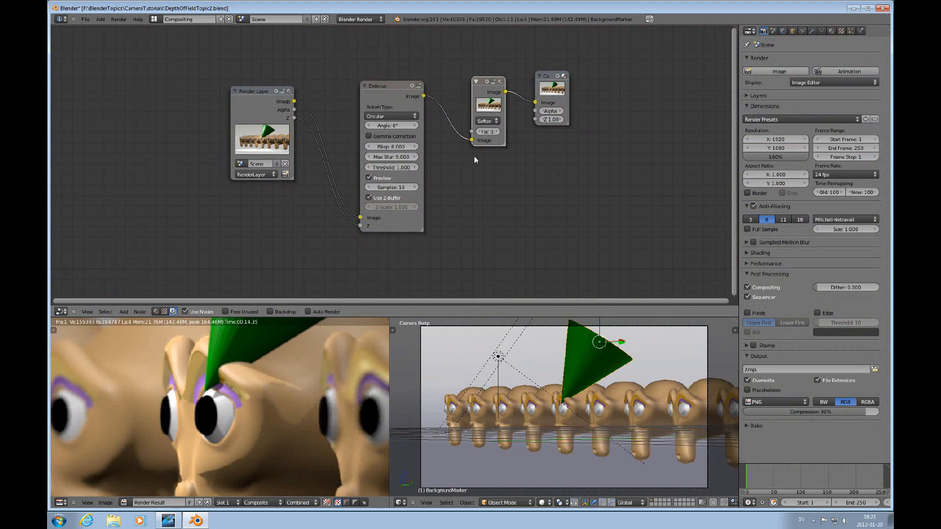
mouse_move(635, 298)
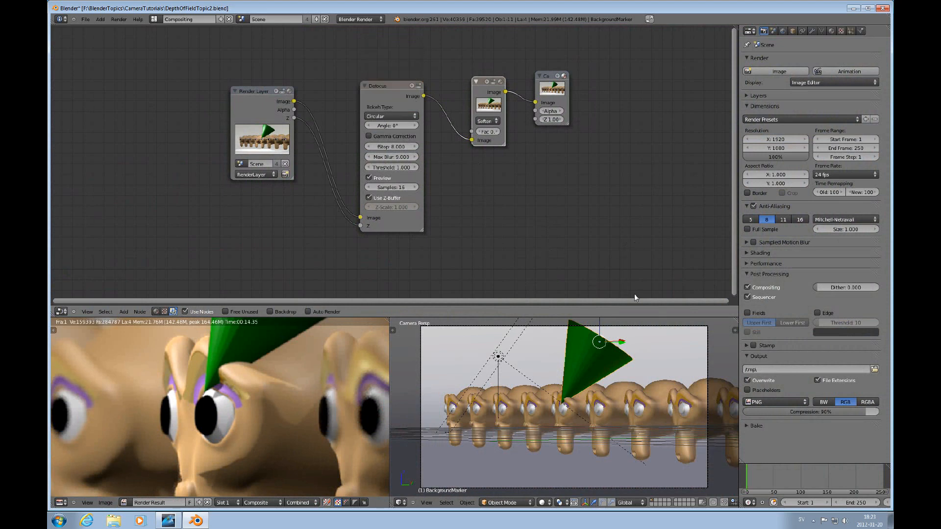
mouse_move(268, 288)
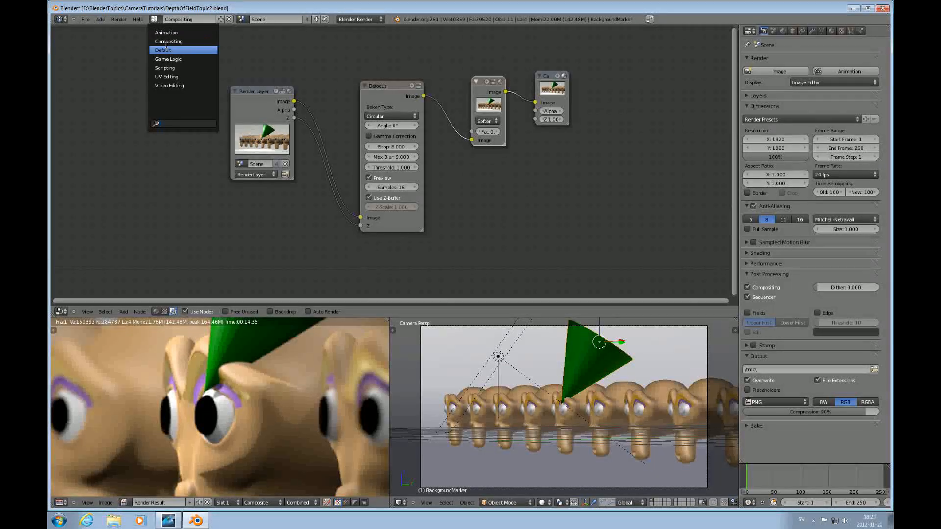
Step: Return to the Default 3D layout and select the Area.001 lamp to view its settings
click(162, 50)
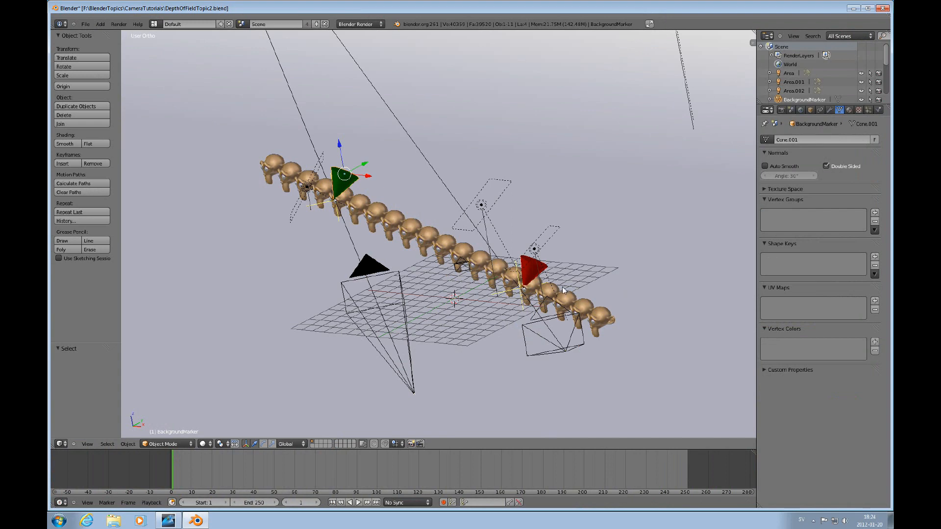
mouse_move(553, 230)
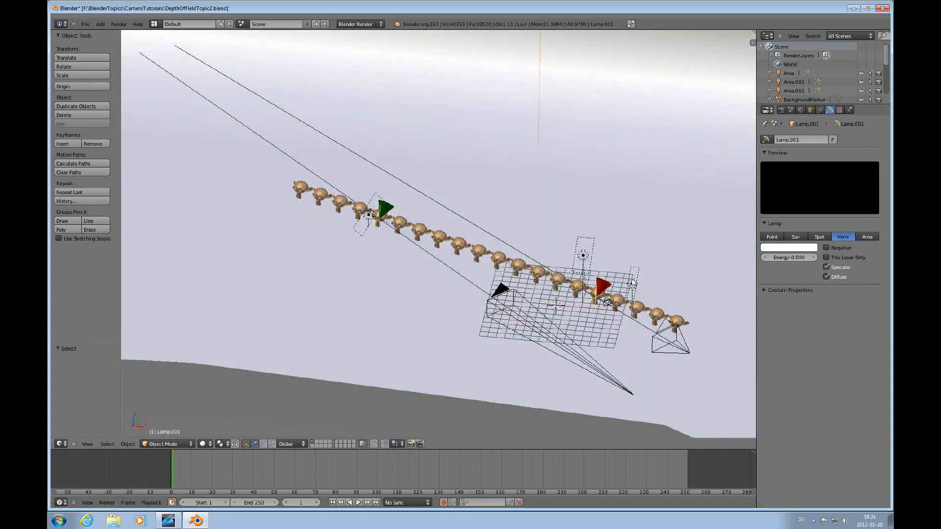
click(630, 285)
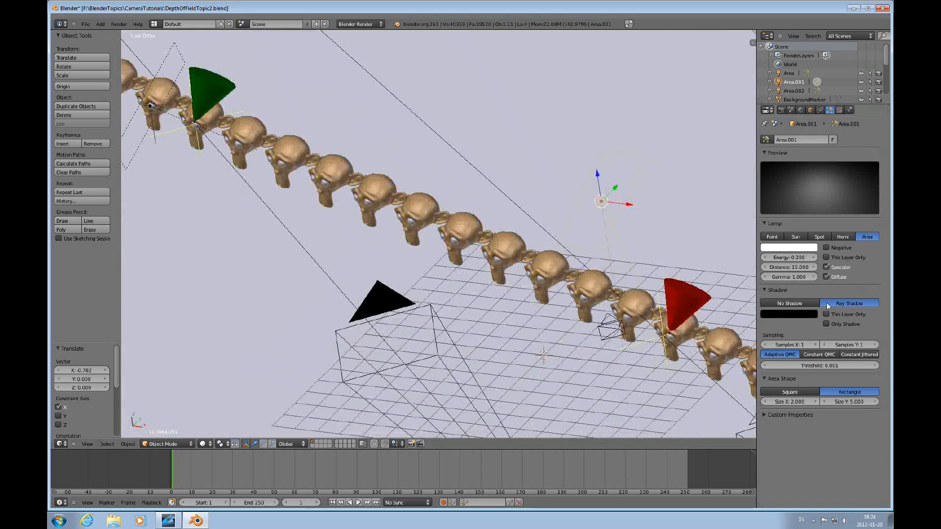
mouse_move(789, 257)
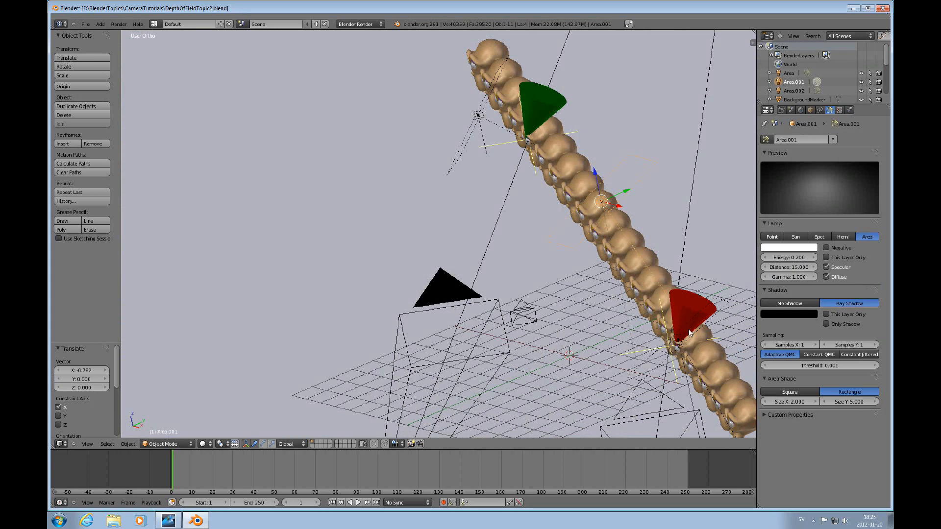
mouse_move(646, 223)
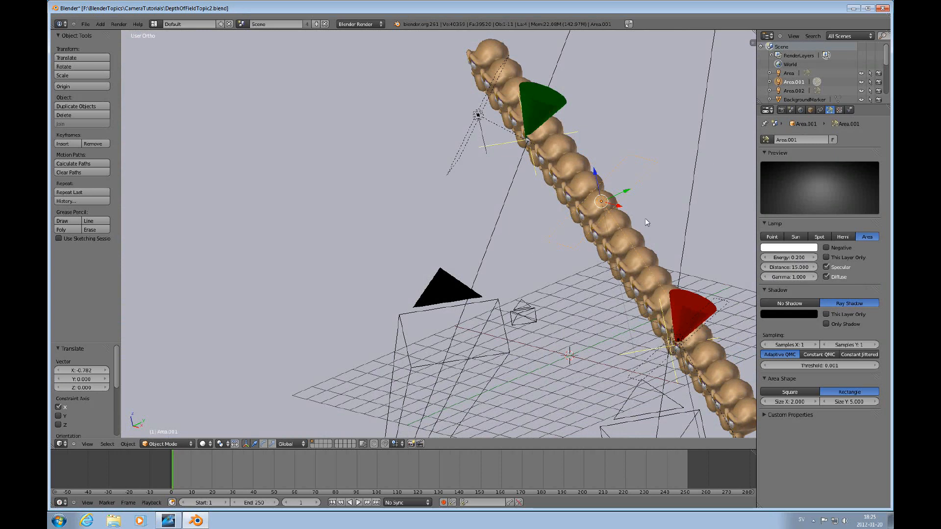
mouse_move(565, 238)
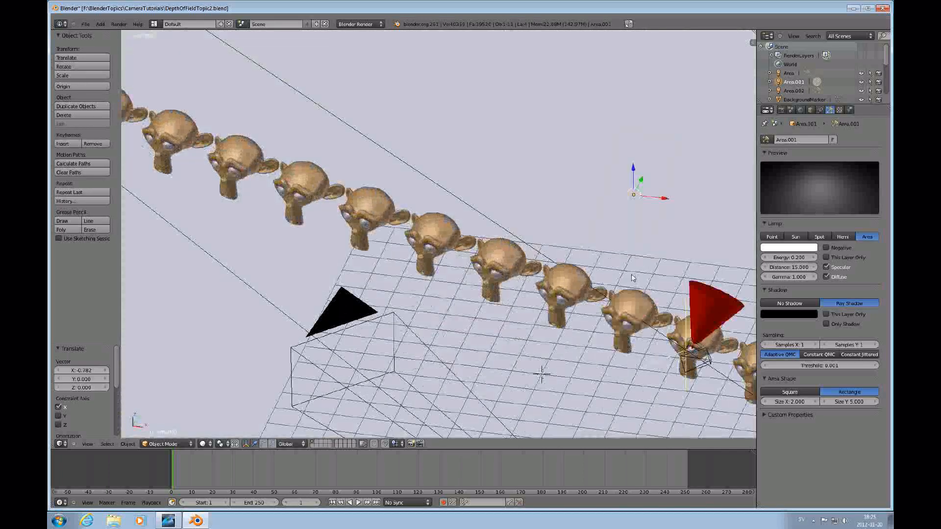
Step: Render Camera_A's view of the monkey row with F12
drag(631, 276, 639, 273)
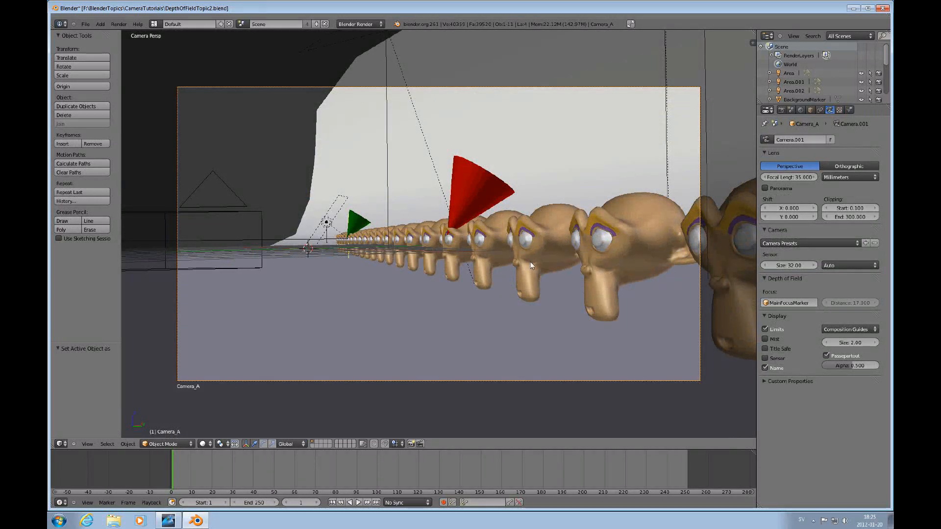
mouse_move(462, 281)
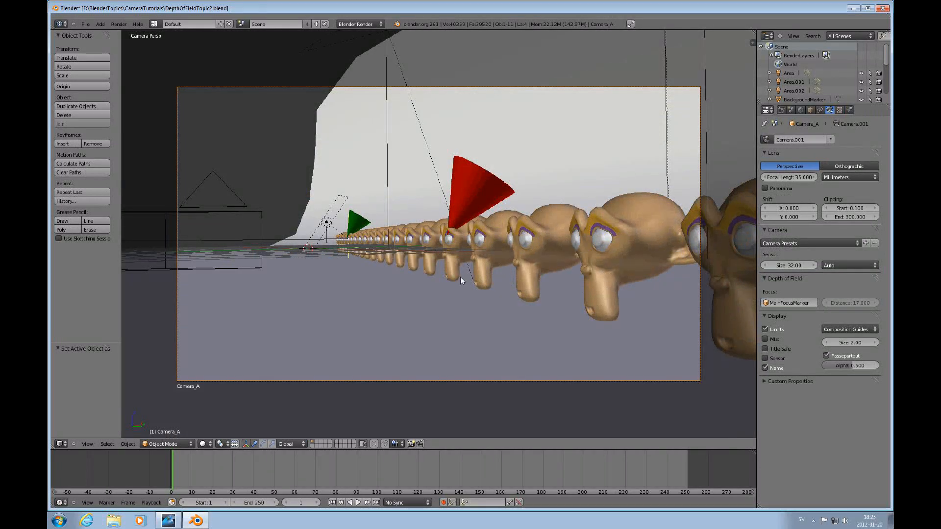
key(F12)
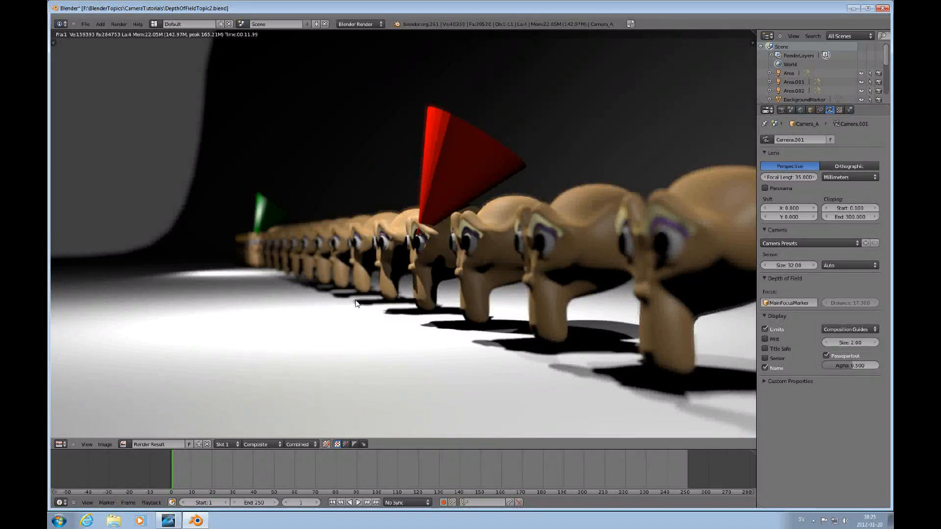
mouse_move(168, 388)
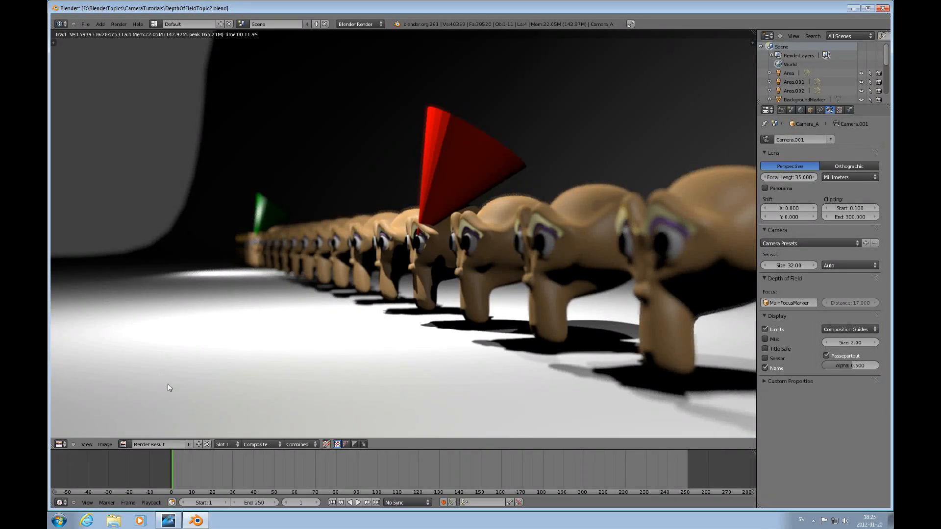
Step: Change the editor type to reach the Area.002 lamp settings before re-rendering
click(60, 444)
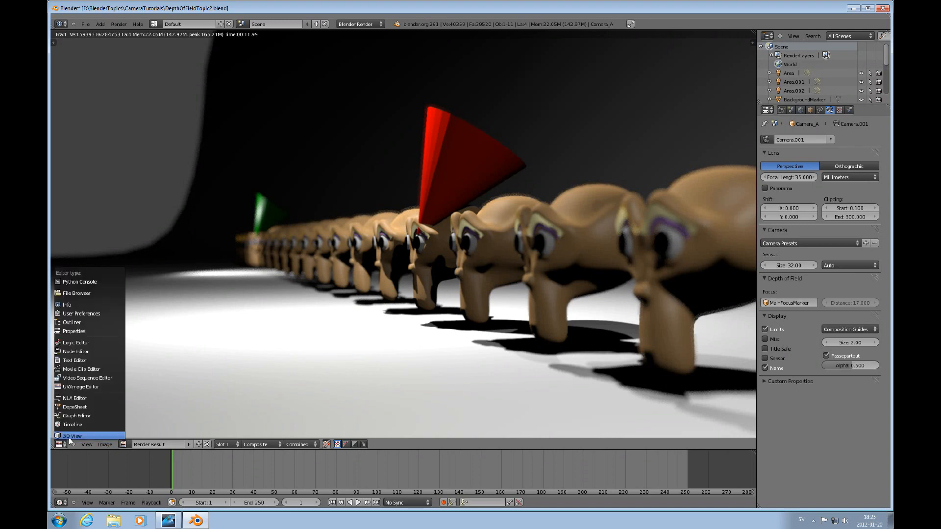
click(72, 435)
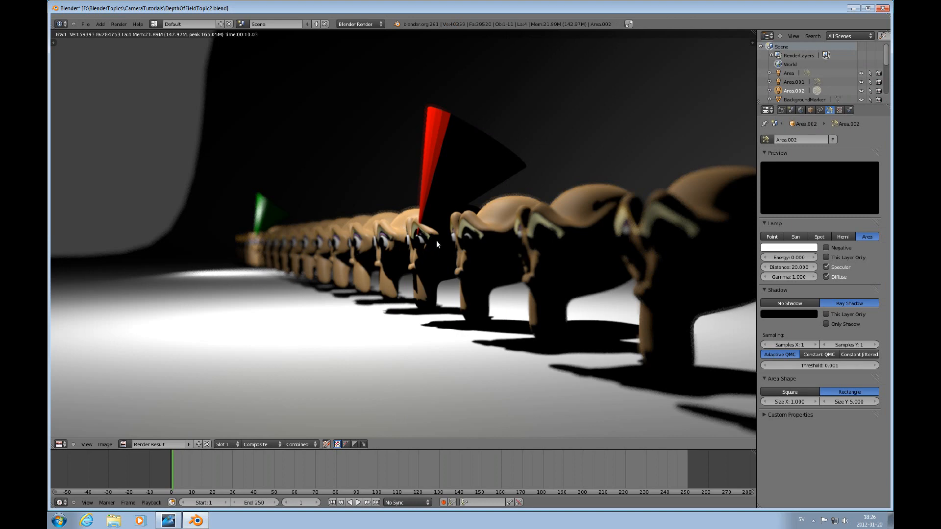
mouse_move(401, 247)
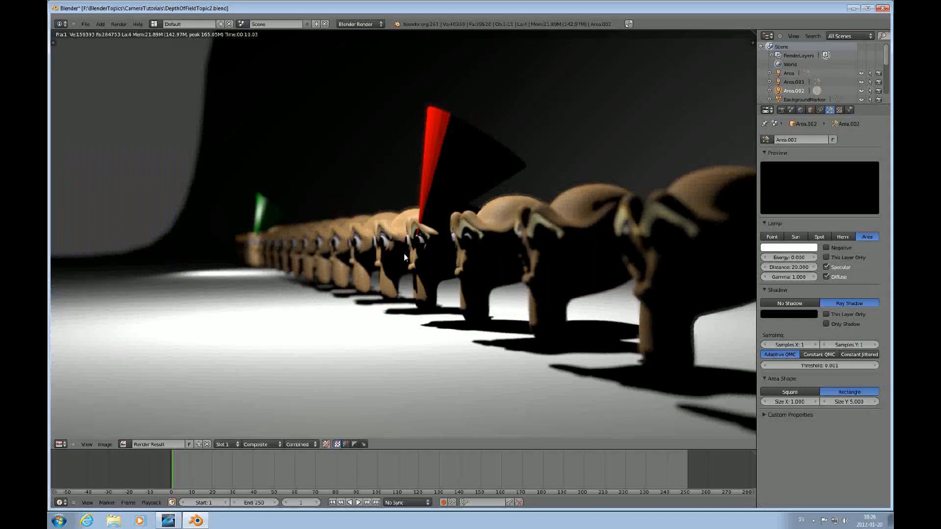
mouse_move(376, 266)
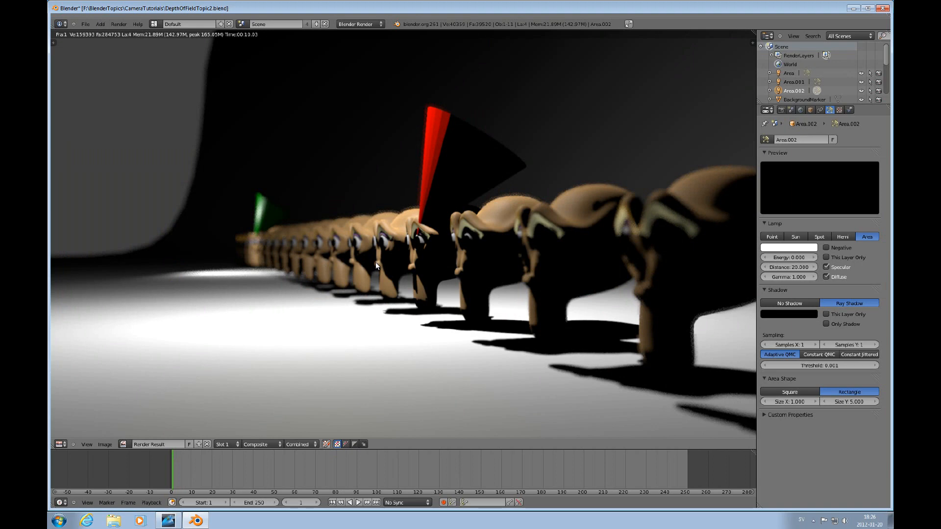
mouse_move(443, 168)
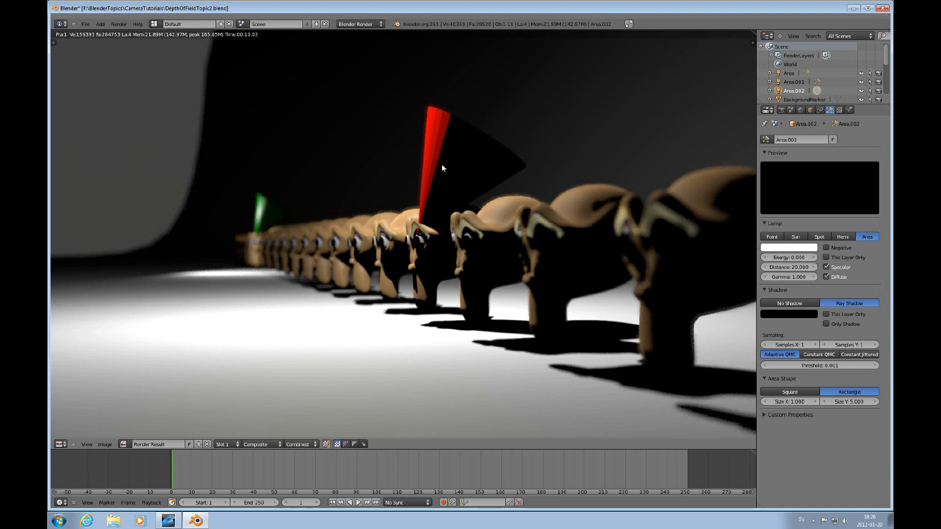
mouse_move(447, 274)
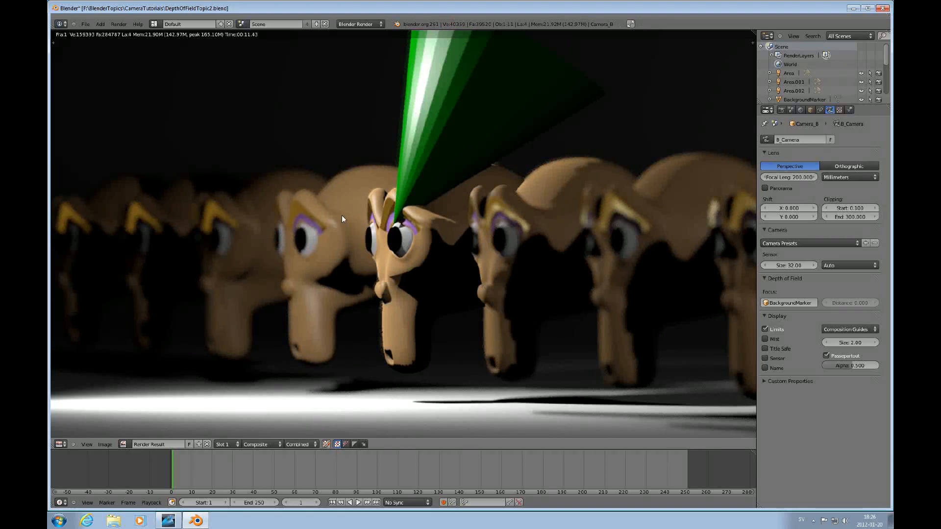
mouse_move(484, 230)
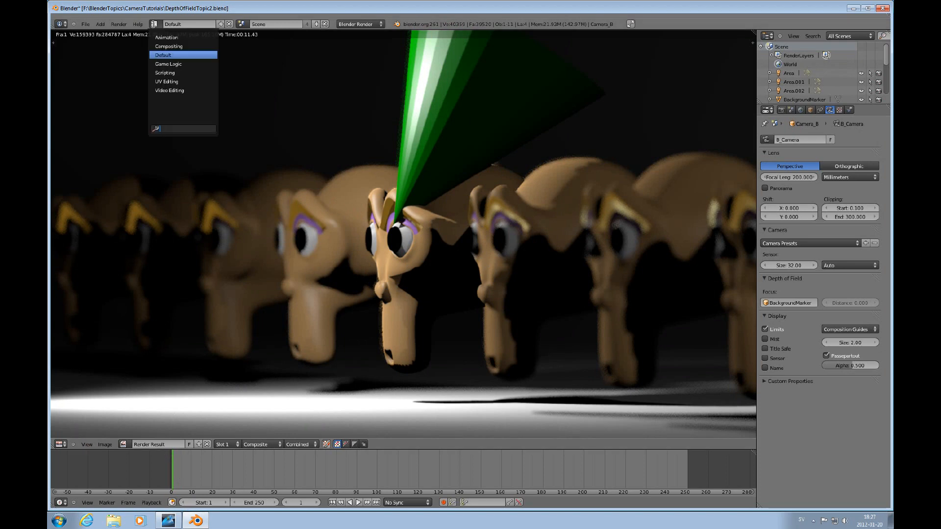
Step: Switch to the Compositing layout showing Camera_B's render through Defocus and Soften
click(170, 46)
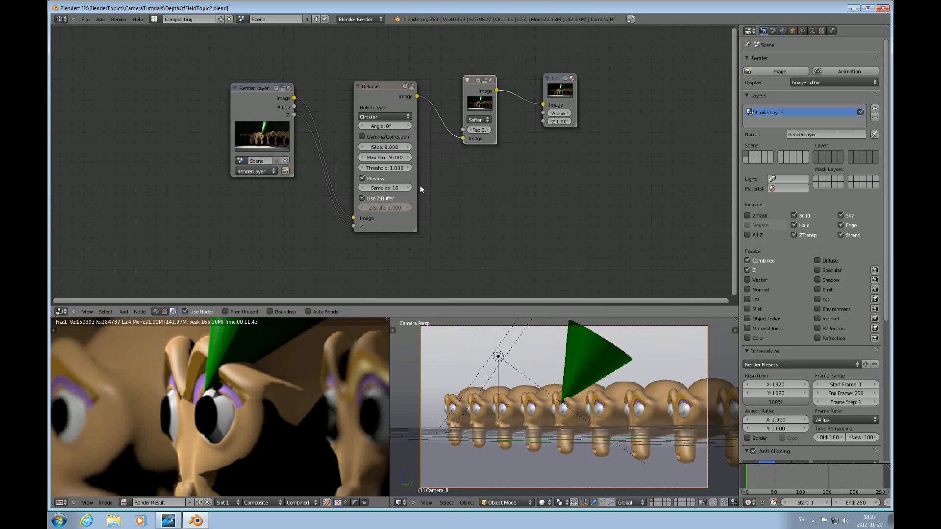
scroll(down, 3)
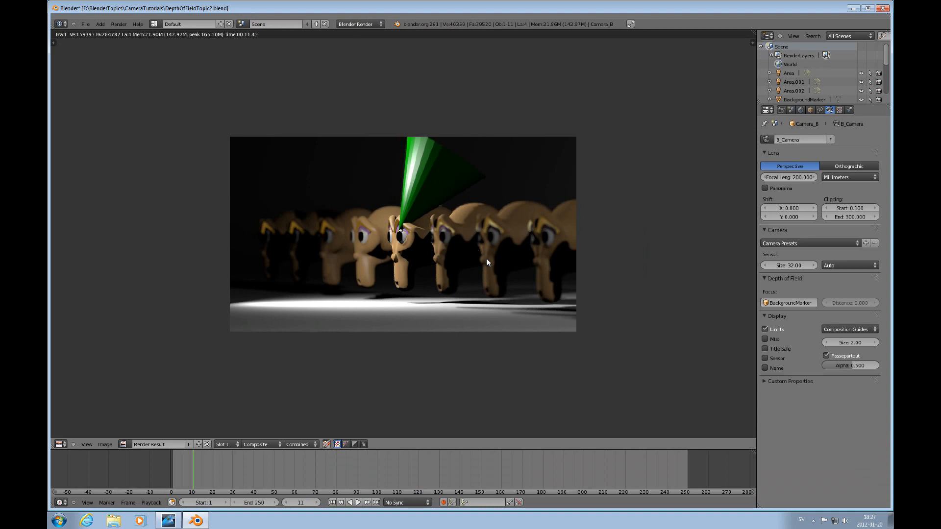
mouse_move(506, 306)
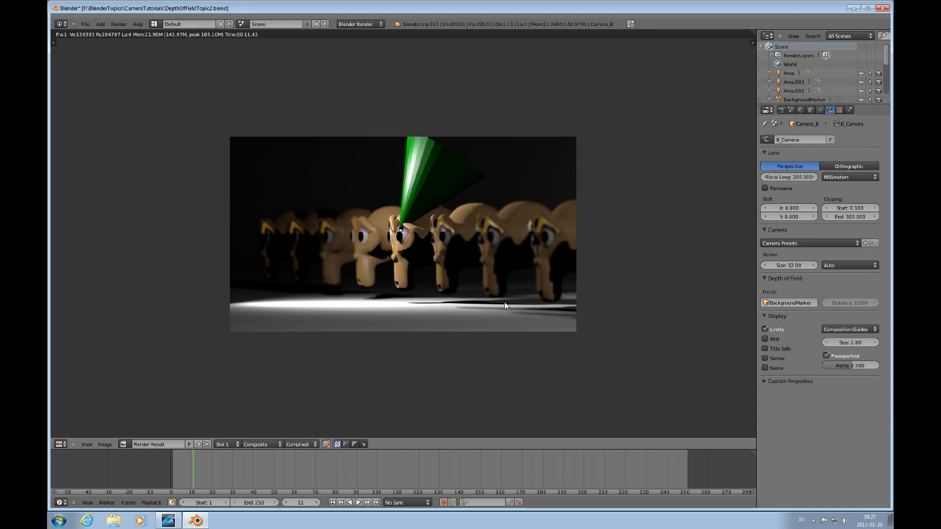